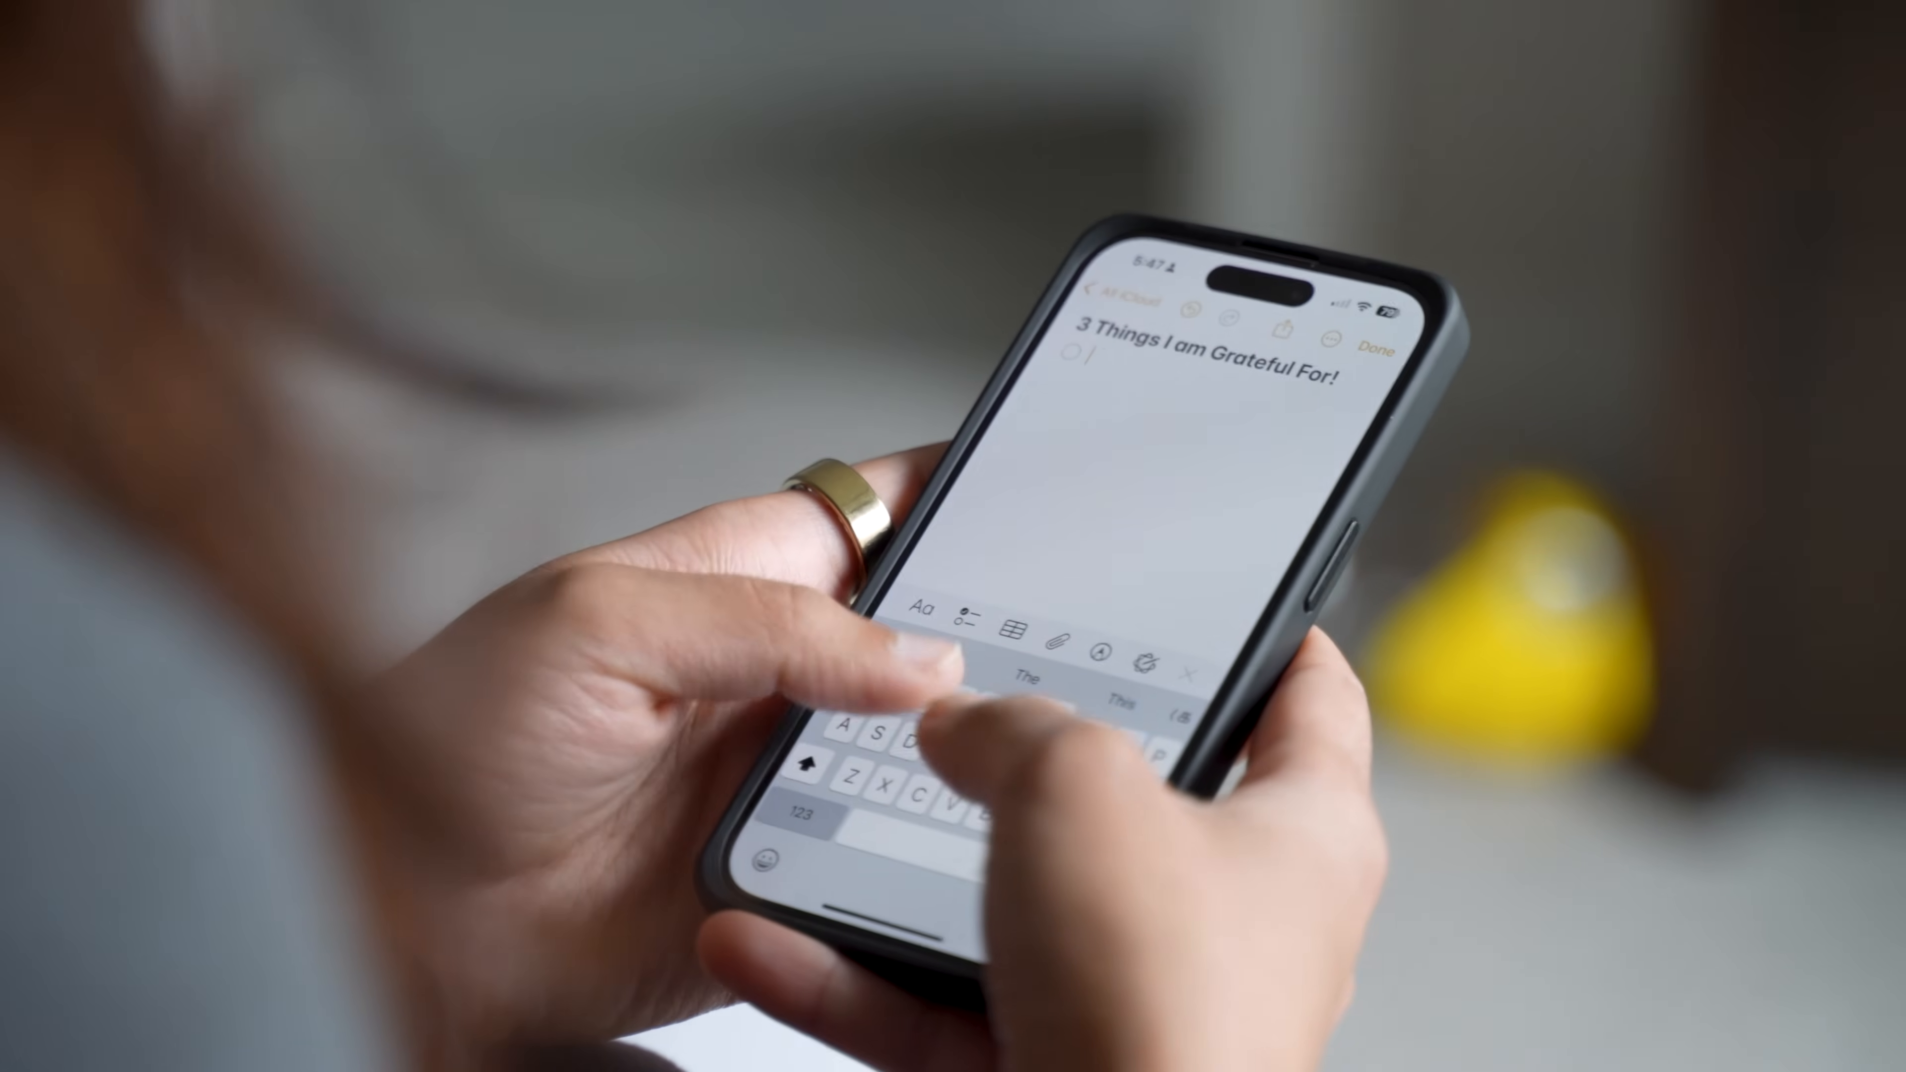
# Step: Scroll through Morning Routine's actions: greeting, weather, next calendar event, music and note creation
pyautogui.write('Healthy')
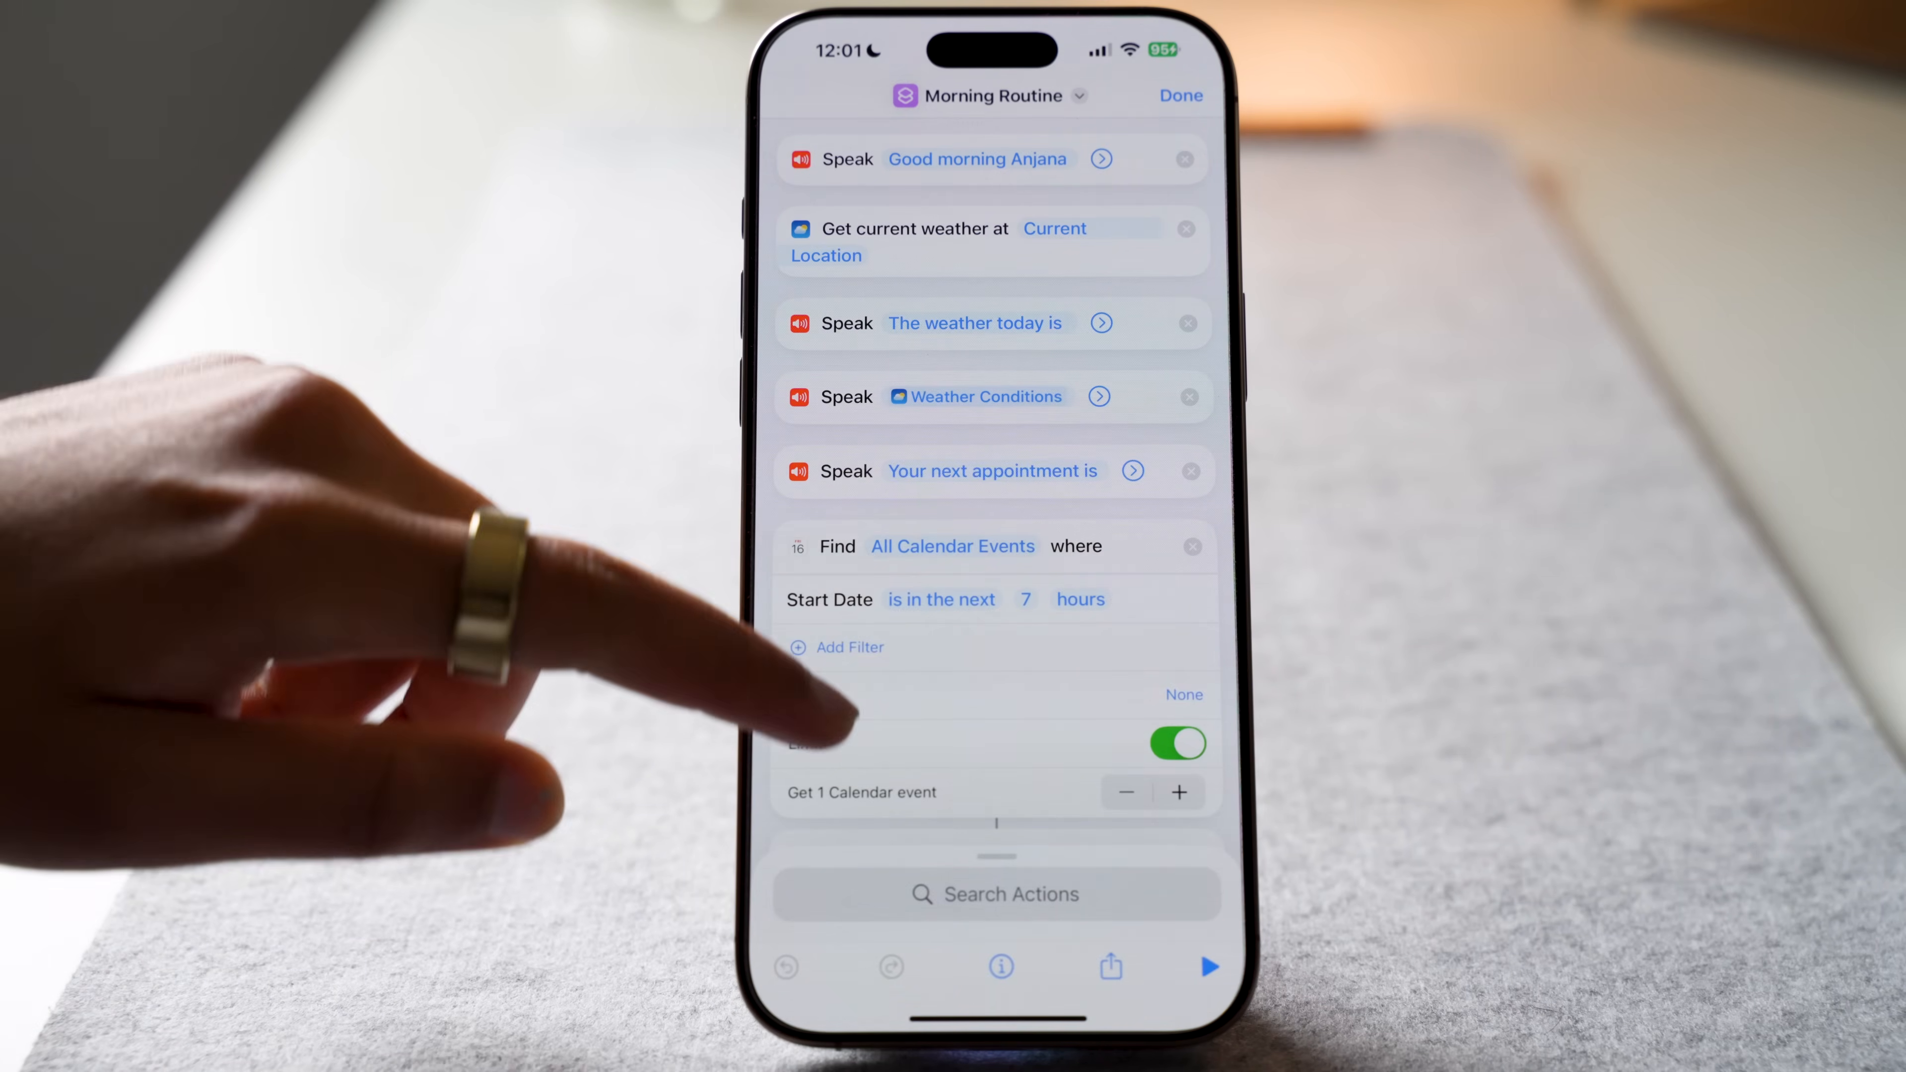
pyautogui.scroll(-3)
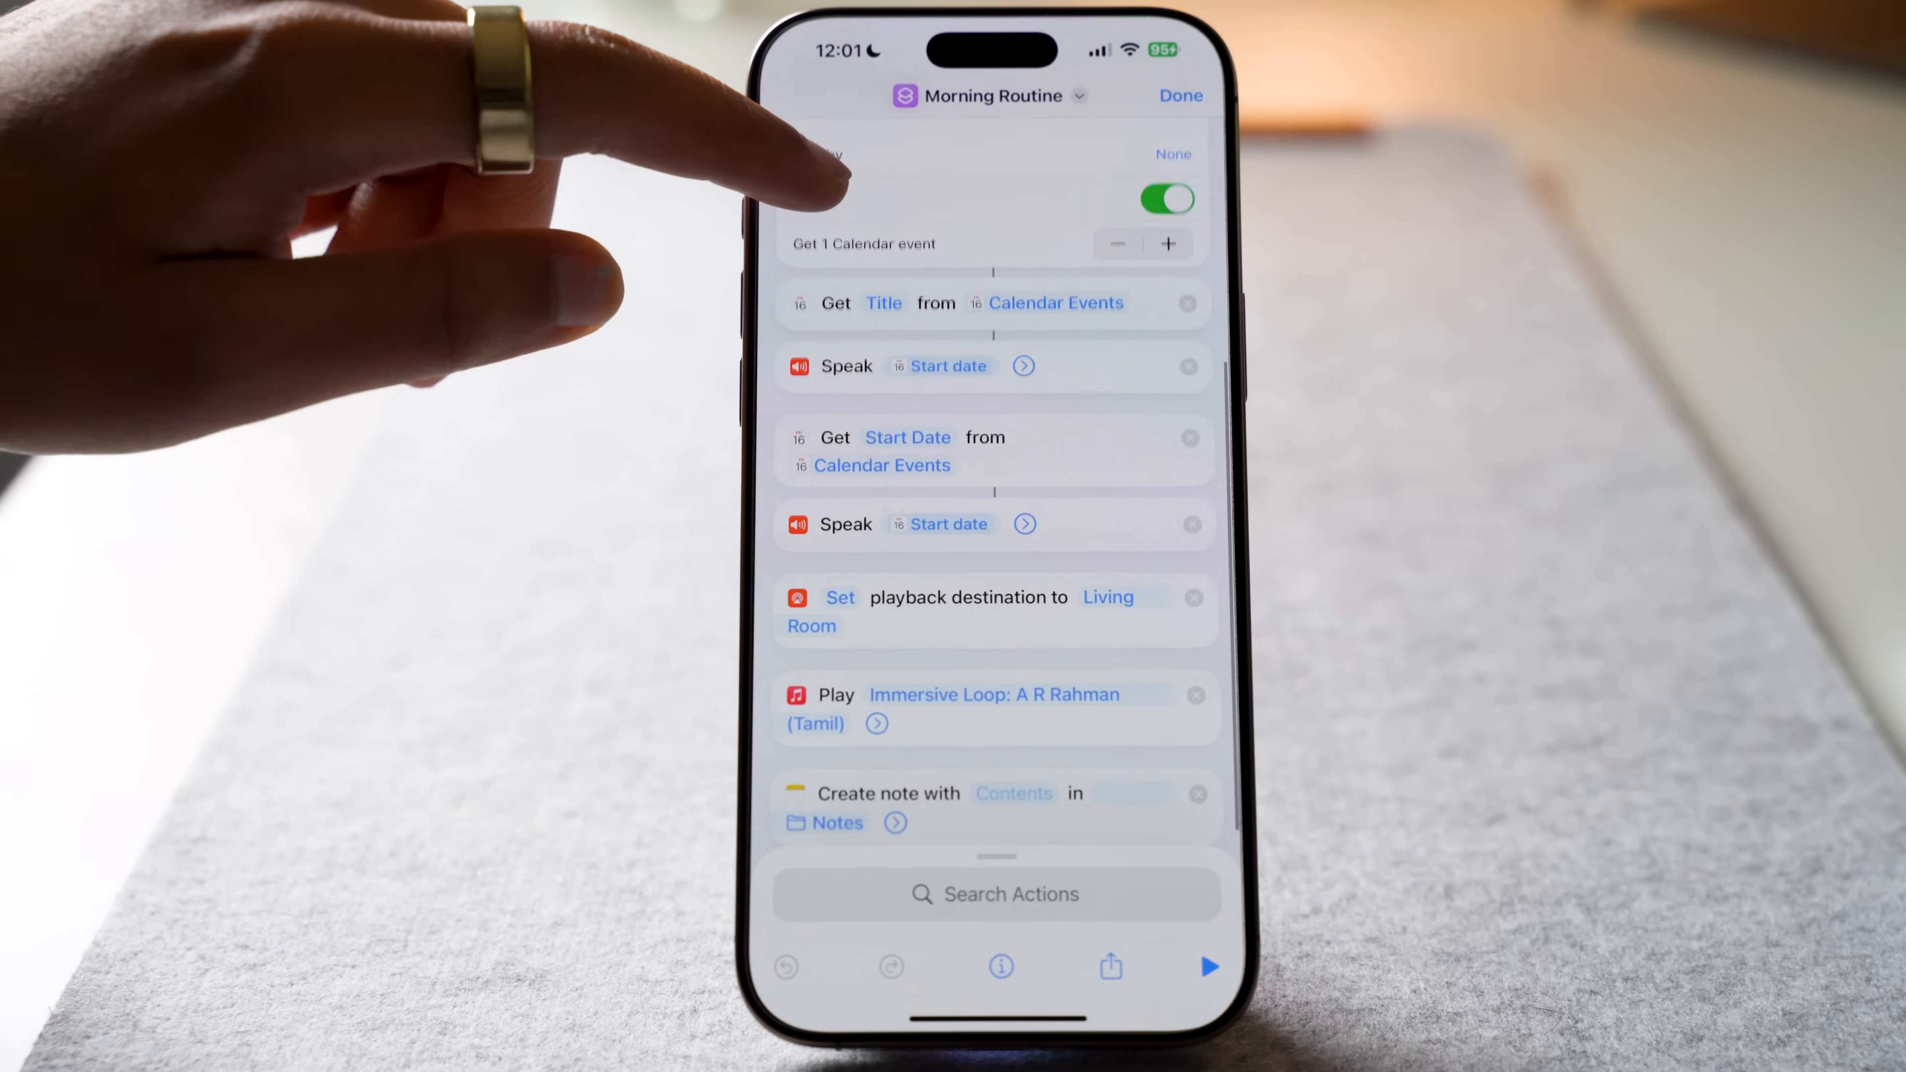
pyautogui.scroll(3)
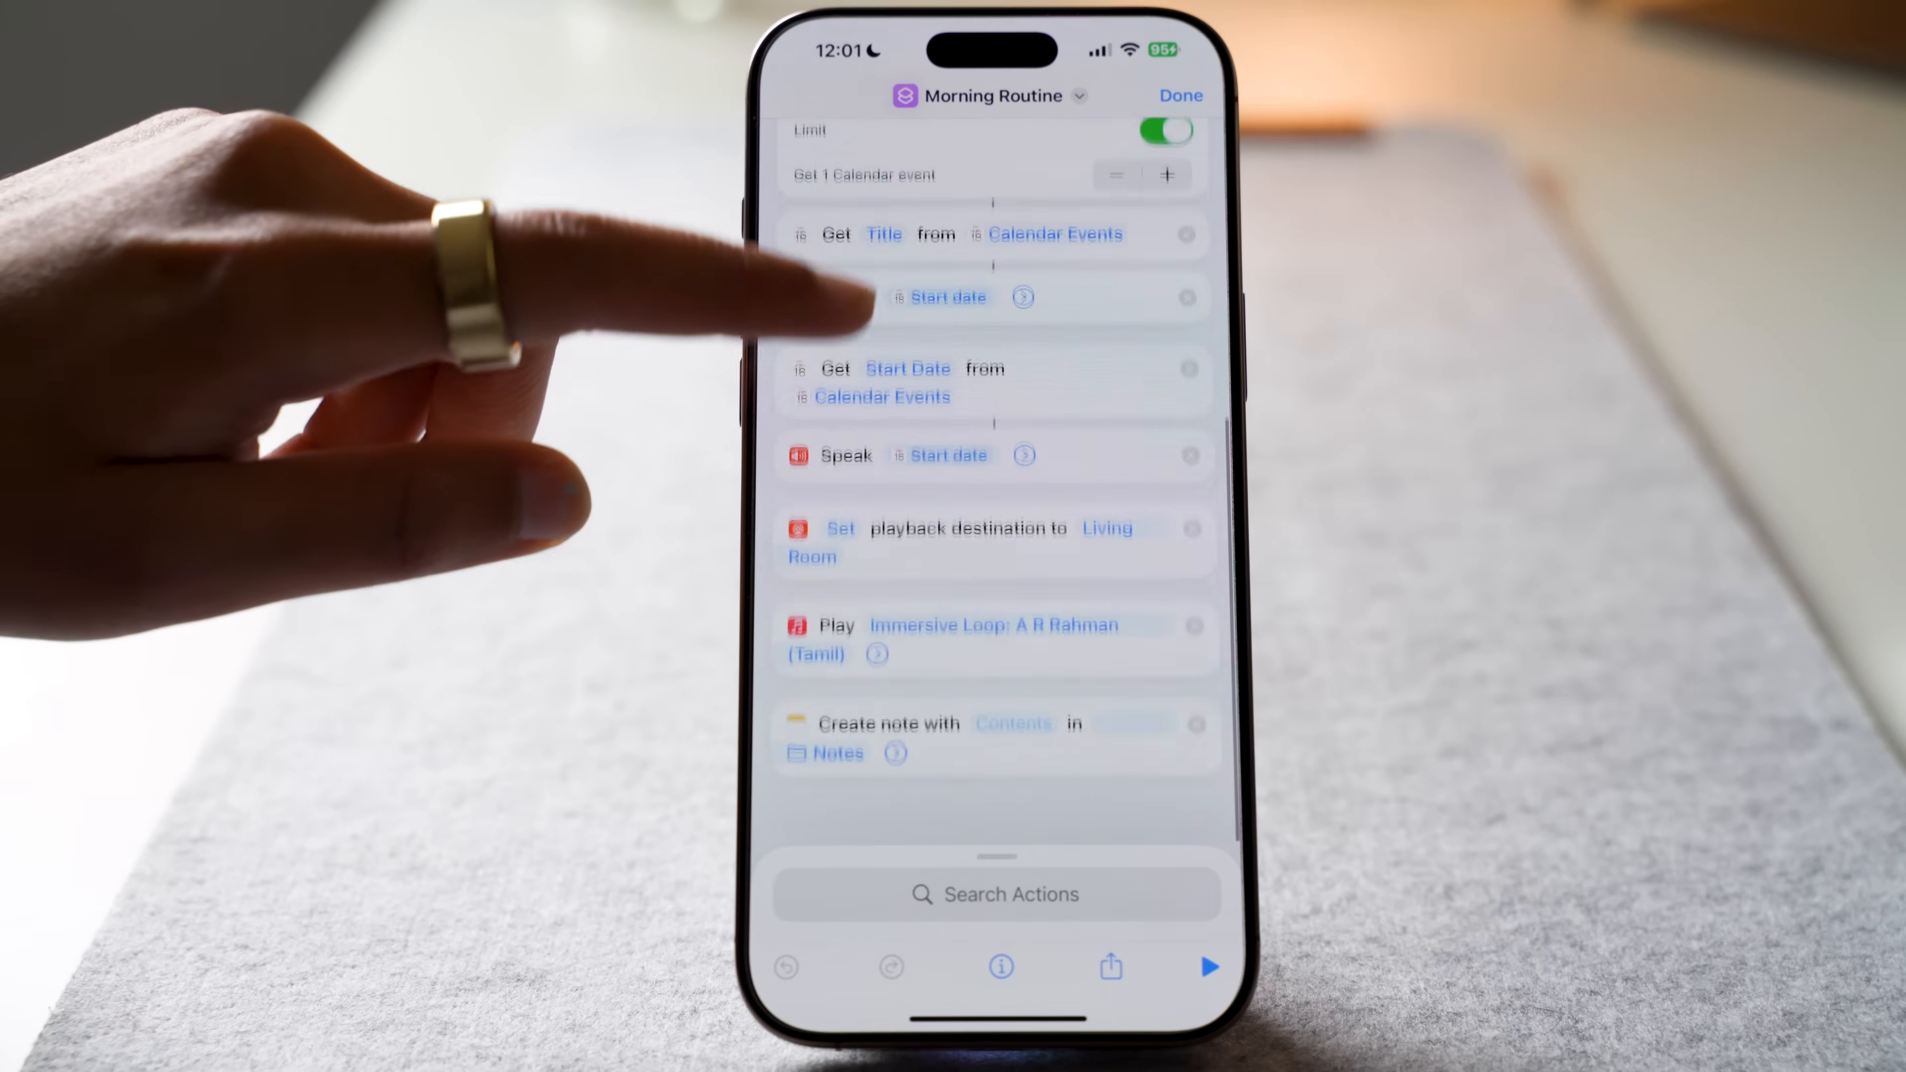
pyautogui.scroll(-3)
pyautogui.write('Get mil')
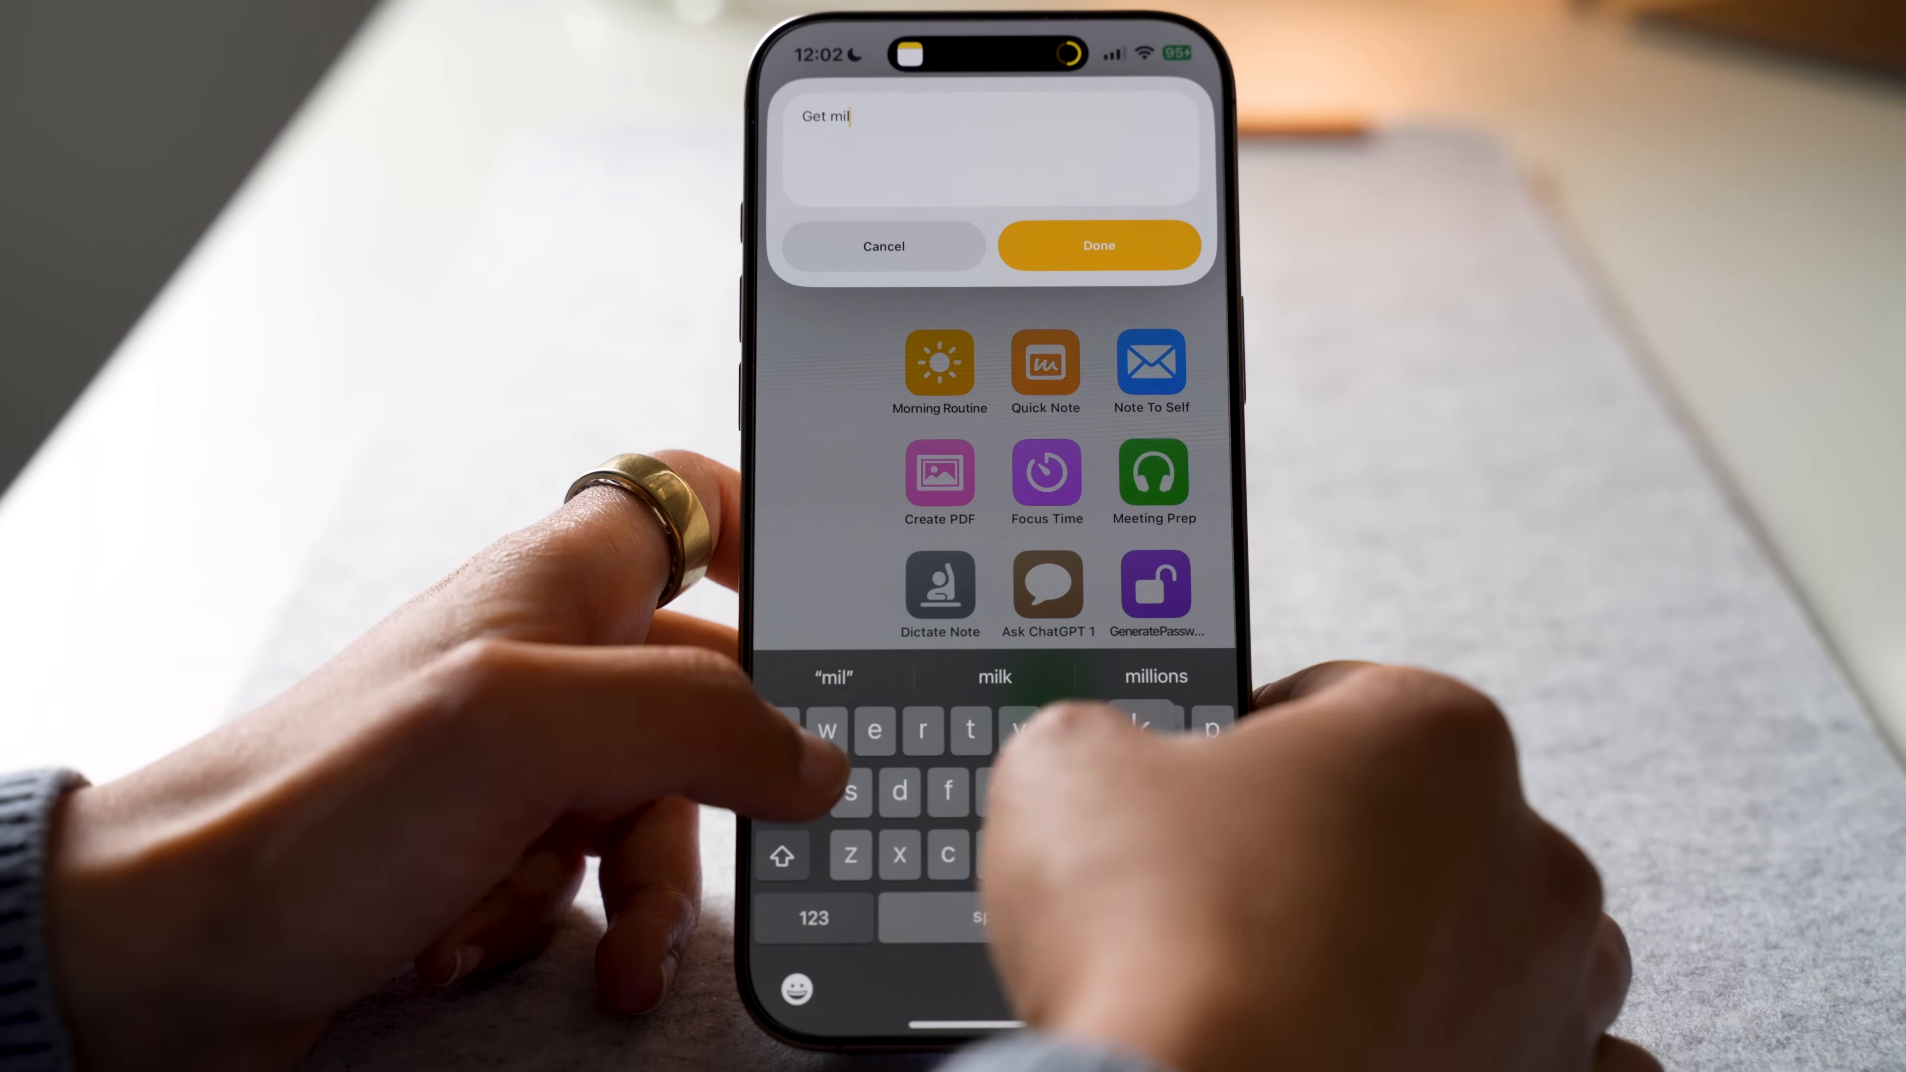
# Step: Save 'Get milk today' via Quick Note, view it in Notes, then check its Folder parameter is New Folder
pyautogui.write('k today')
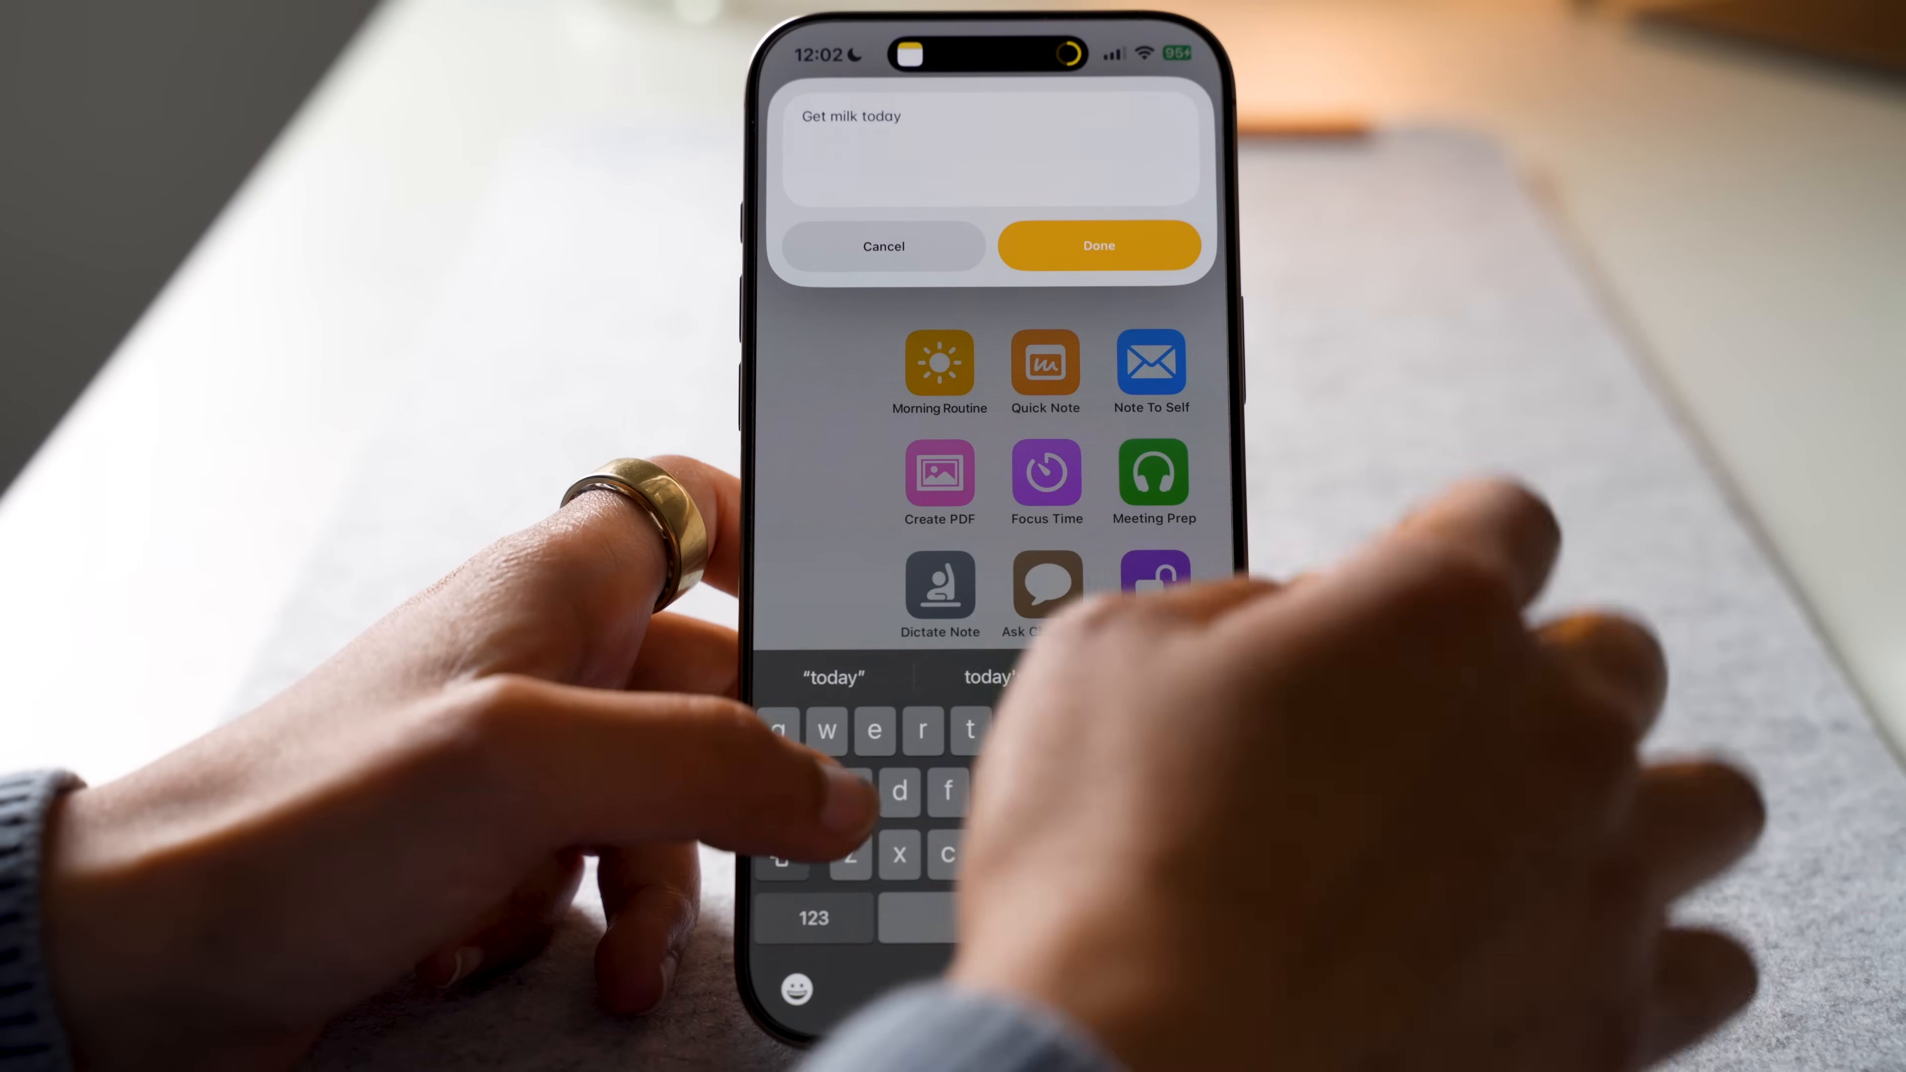
pyautogui.click(1096, 246)
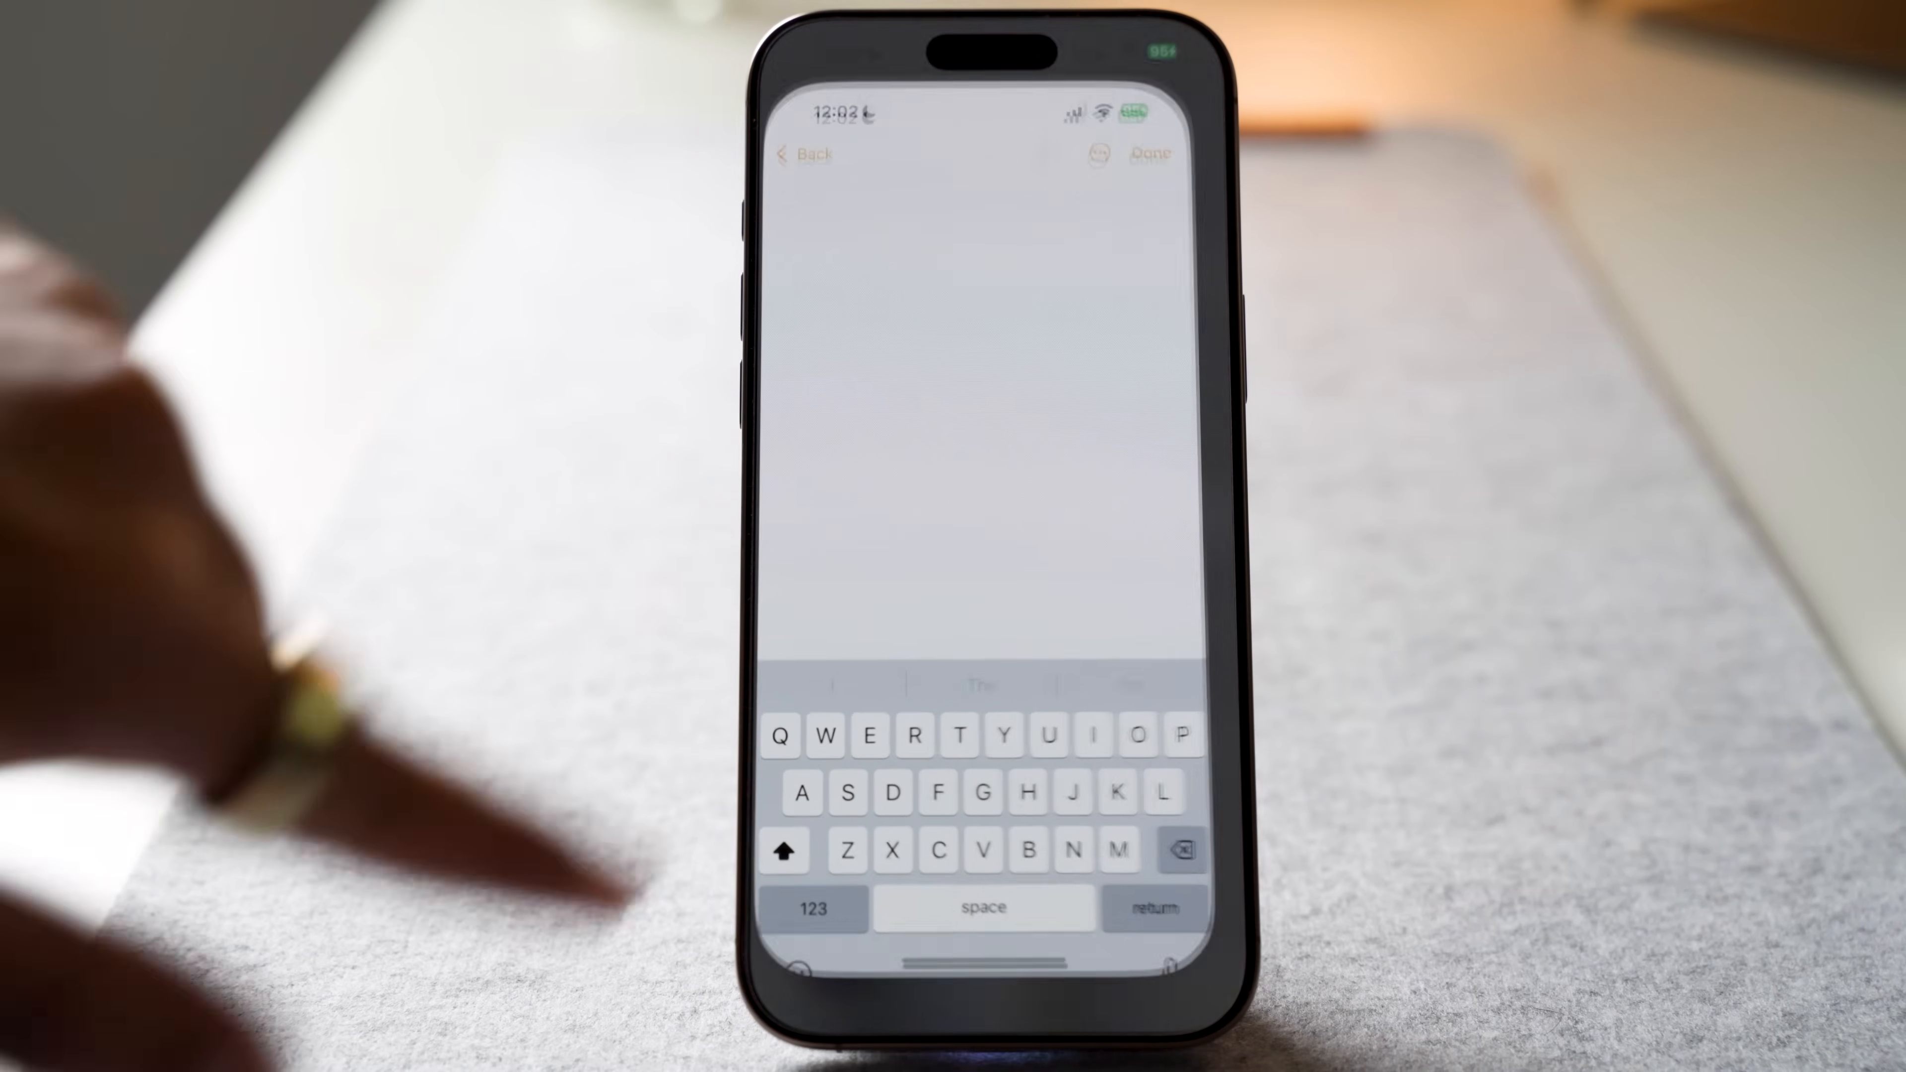
pyautogui.click(805, 155)
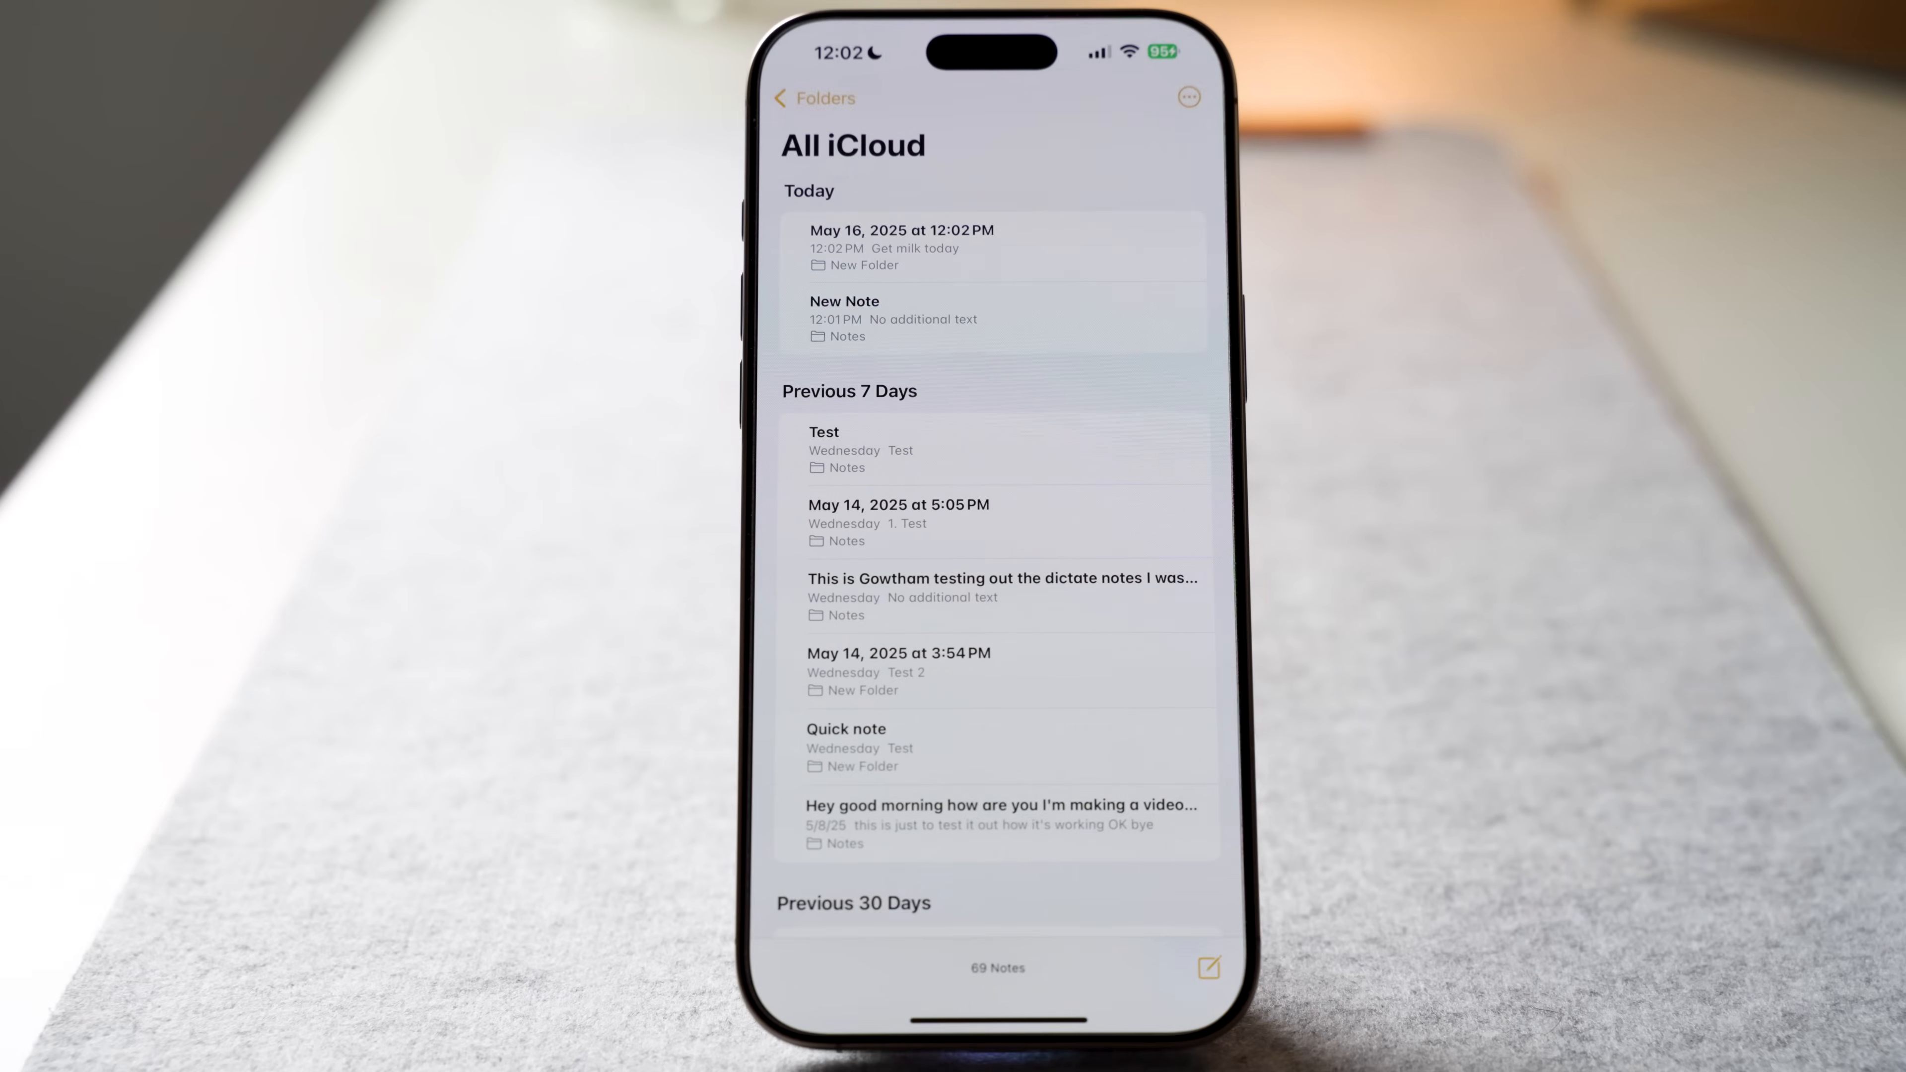
pyautogui.click(902, 243)
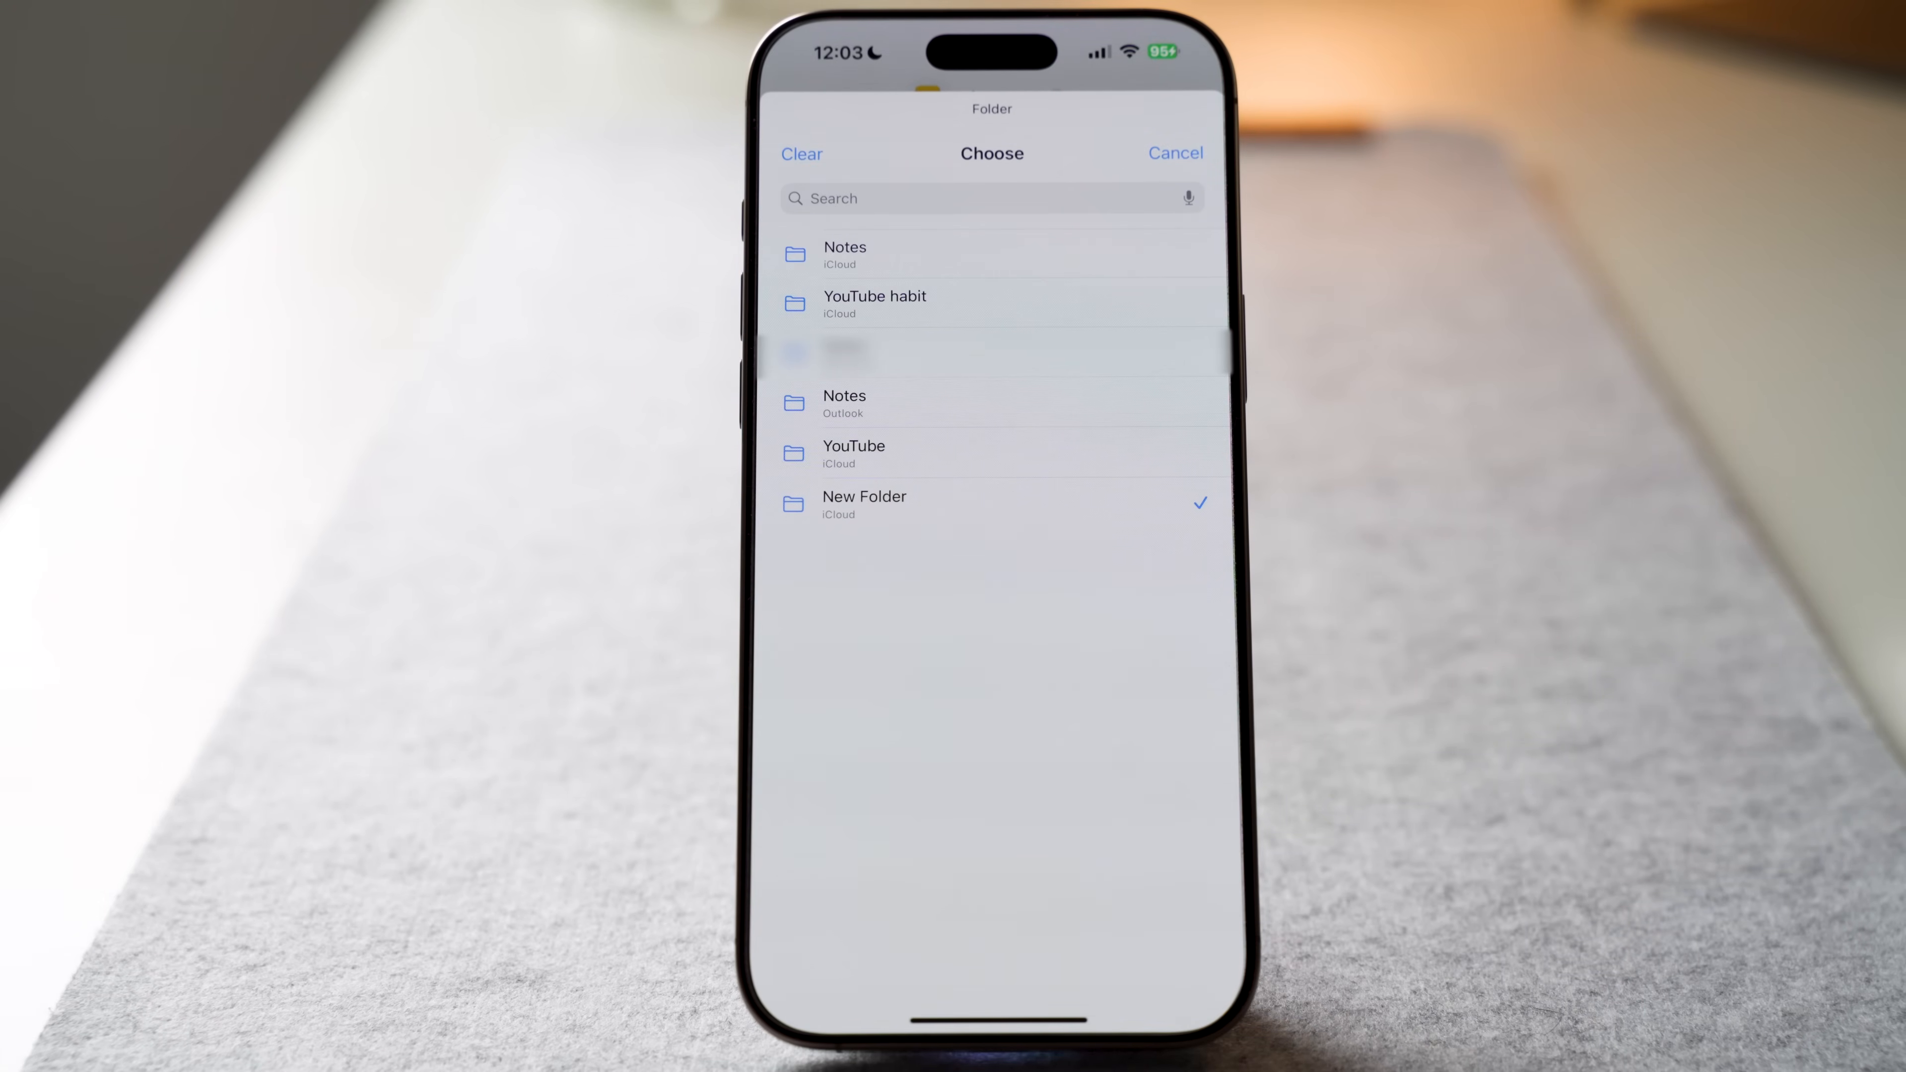
pyautogui.click(1173, 152)
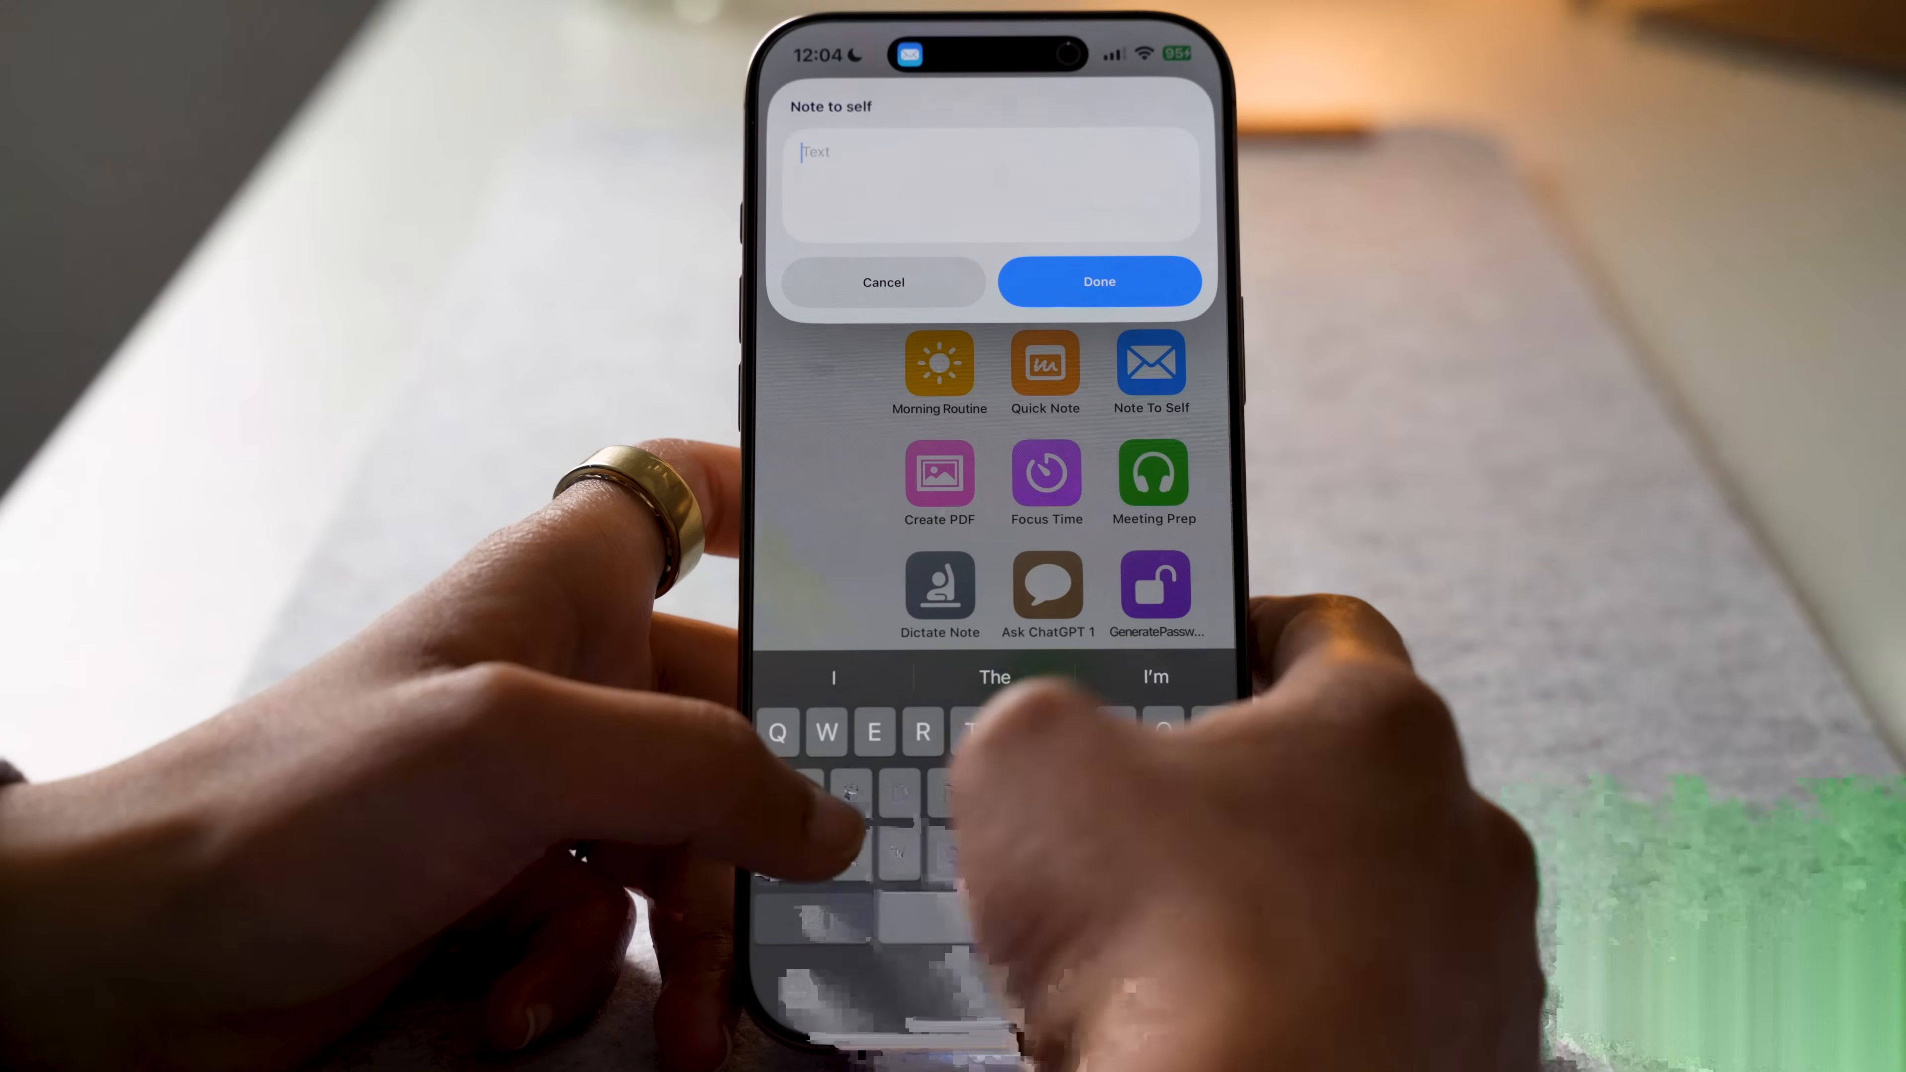
# Step: Send a 'CarPlay' note through Note To Self and launch Gmail to find the emailed note
pyautogui.write('CarPlay')
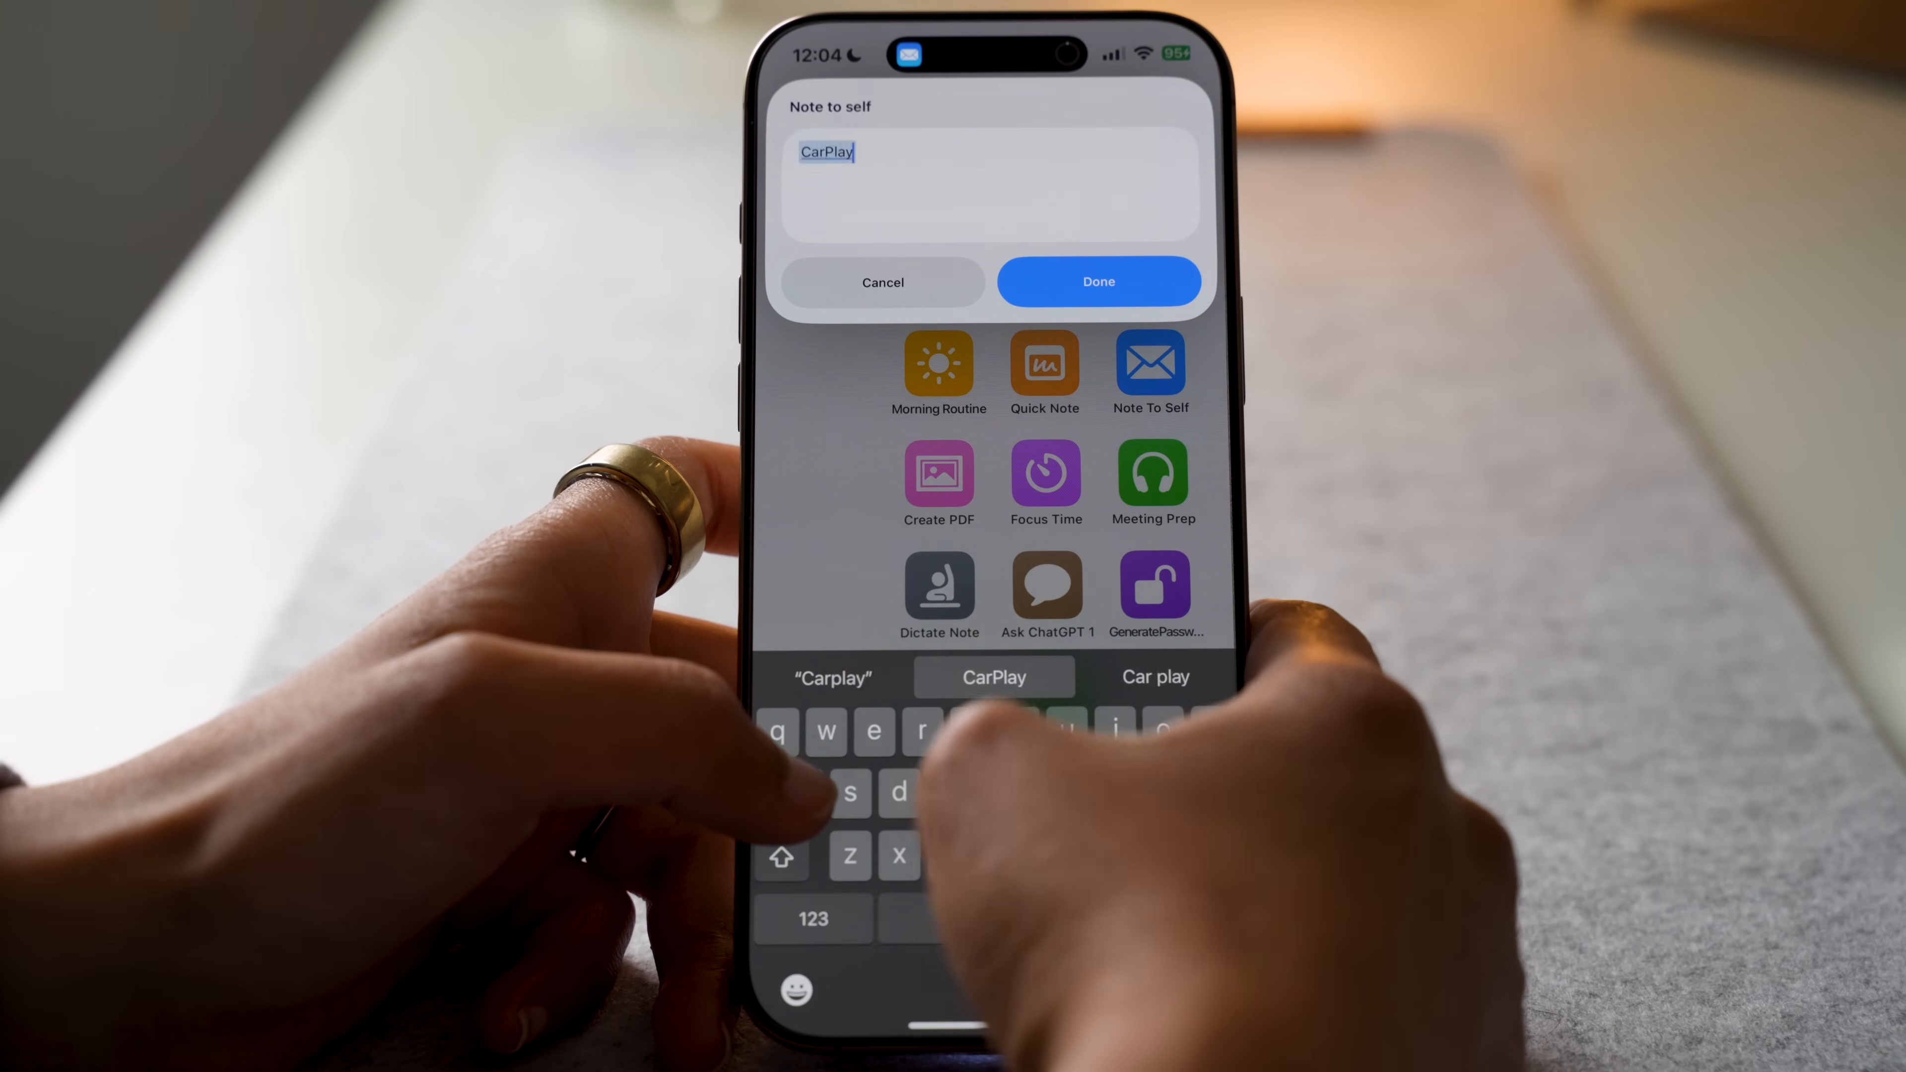
pyautogui.write('ultra is')
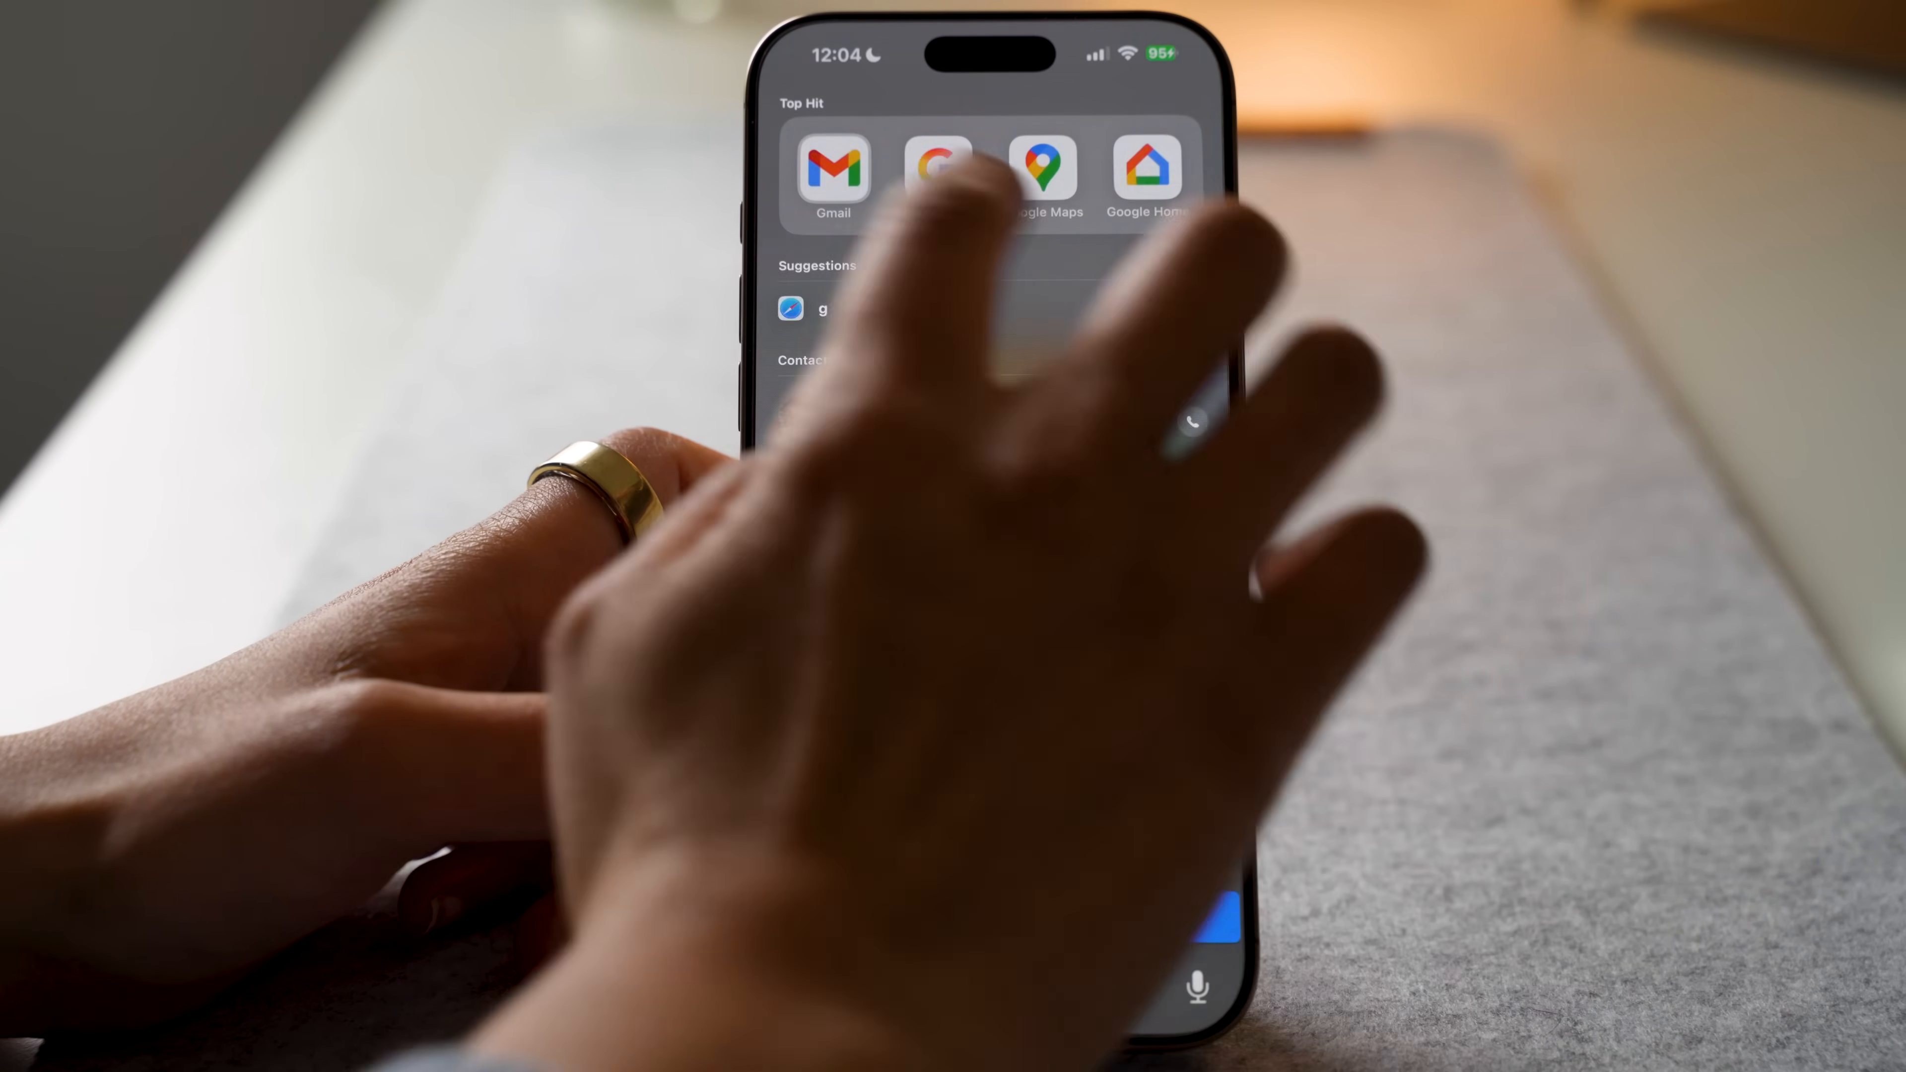
pyautogui.click(834, 168)
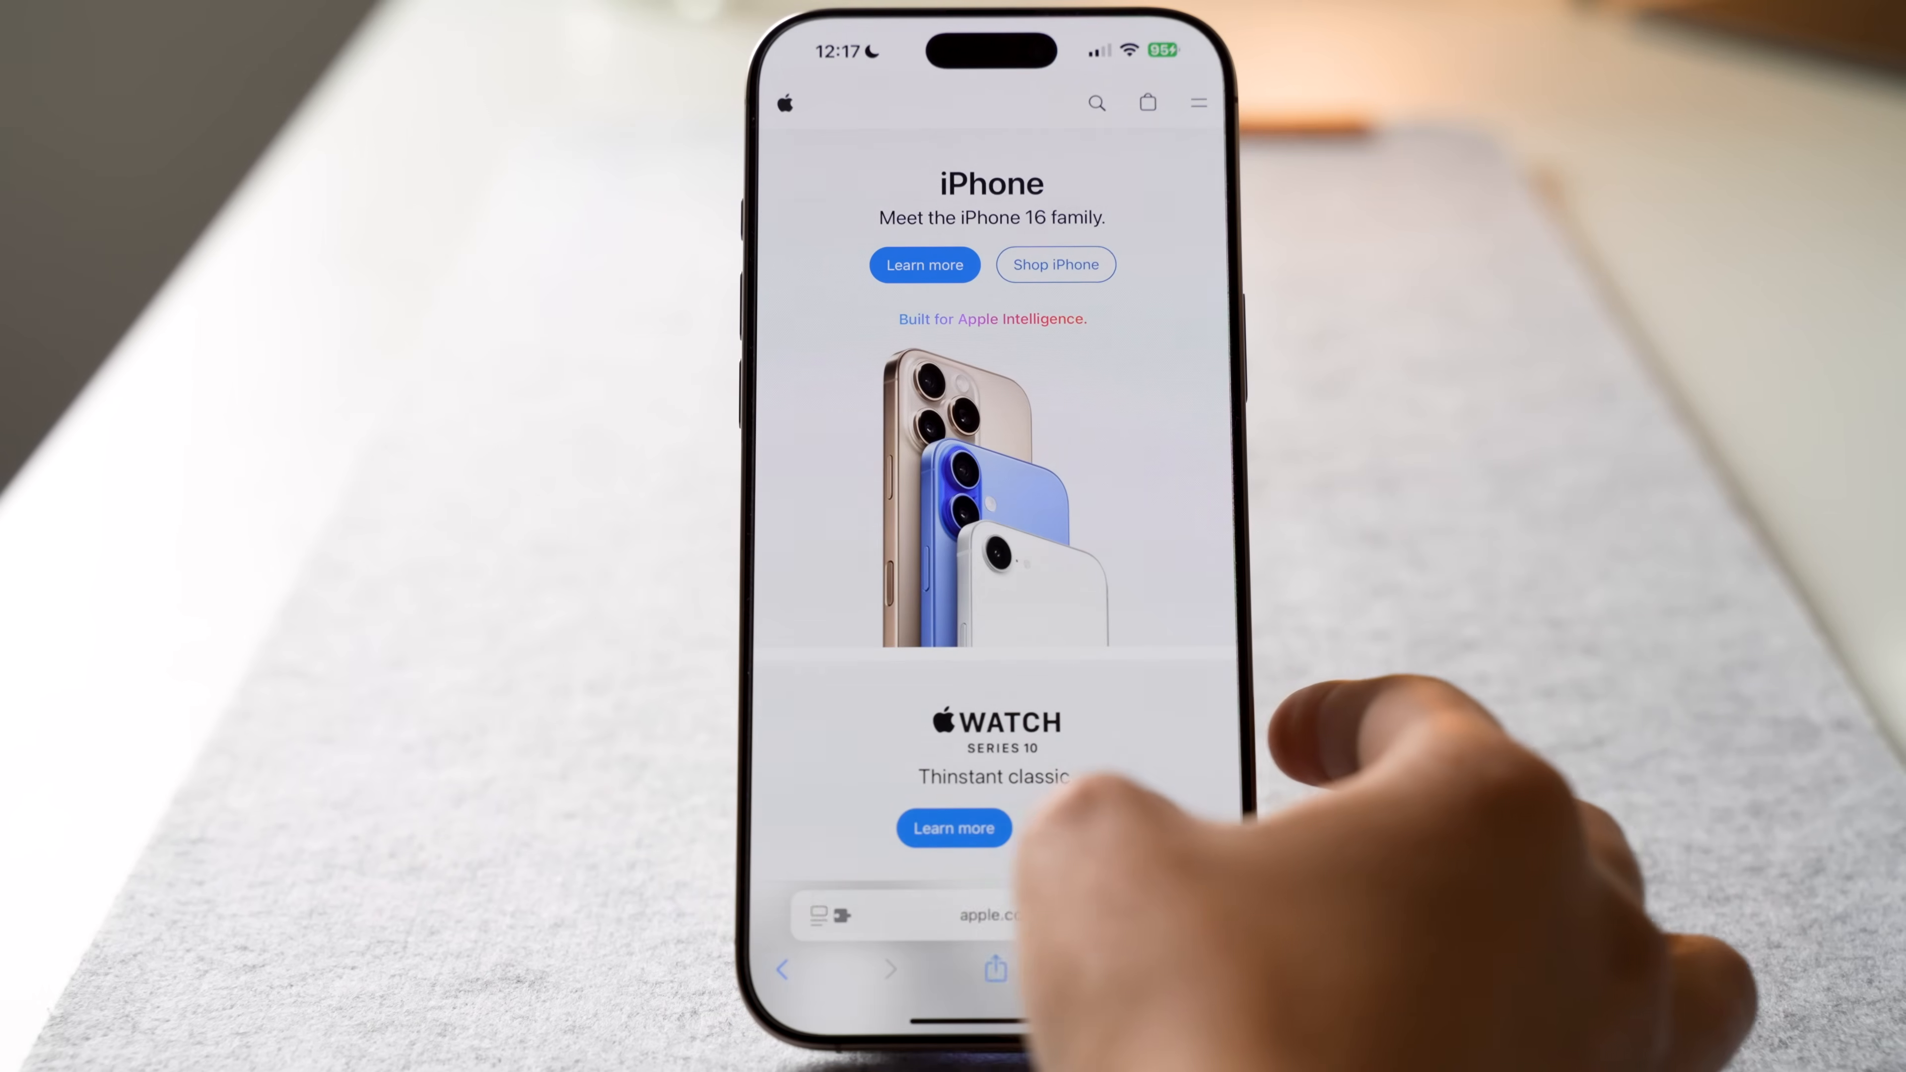
# Step: Share the apple.com page to Create PDF and search Files for the saved PDF documents
pyautogui.click(995, 968)
pyautogui.write('A')
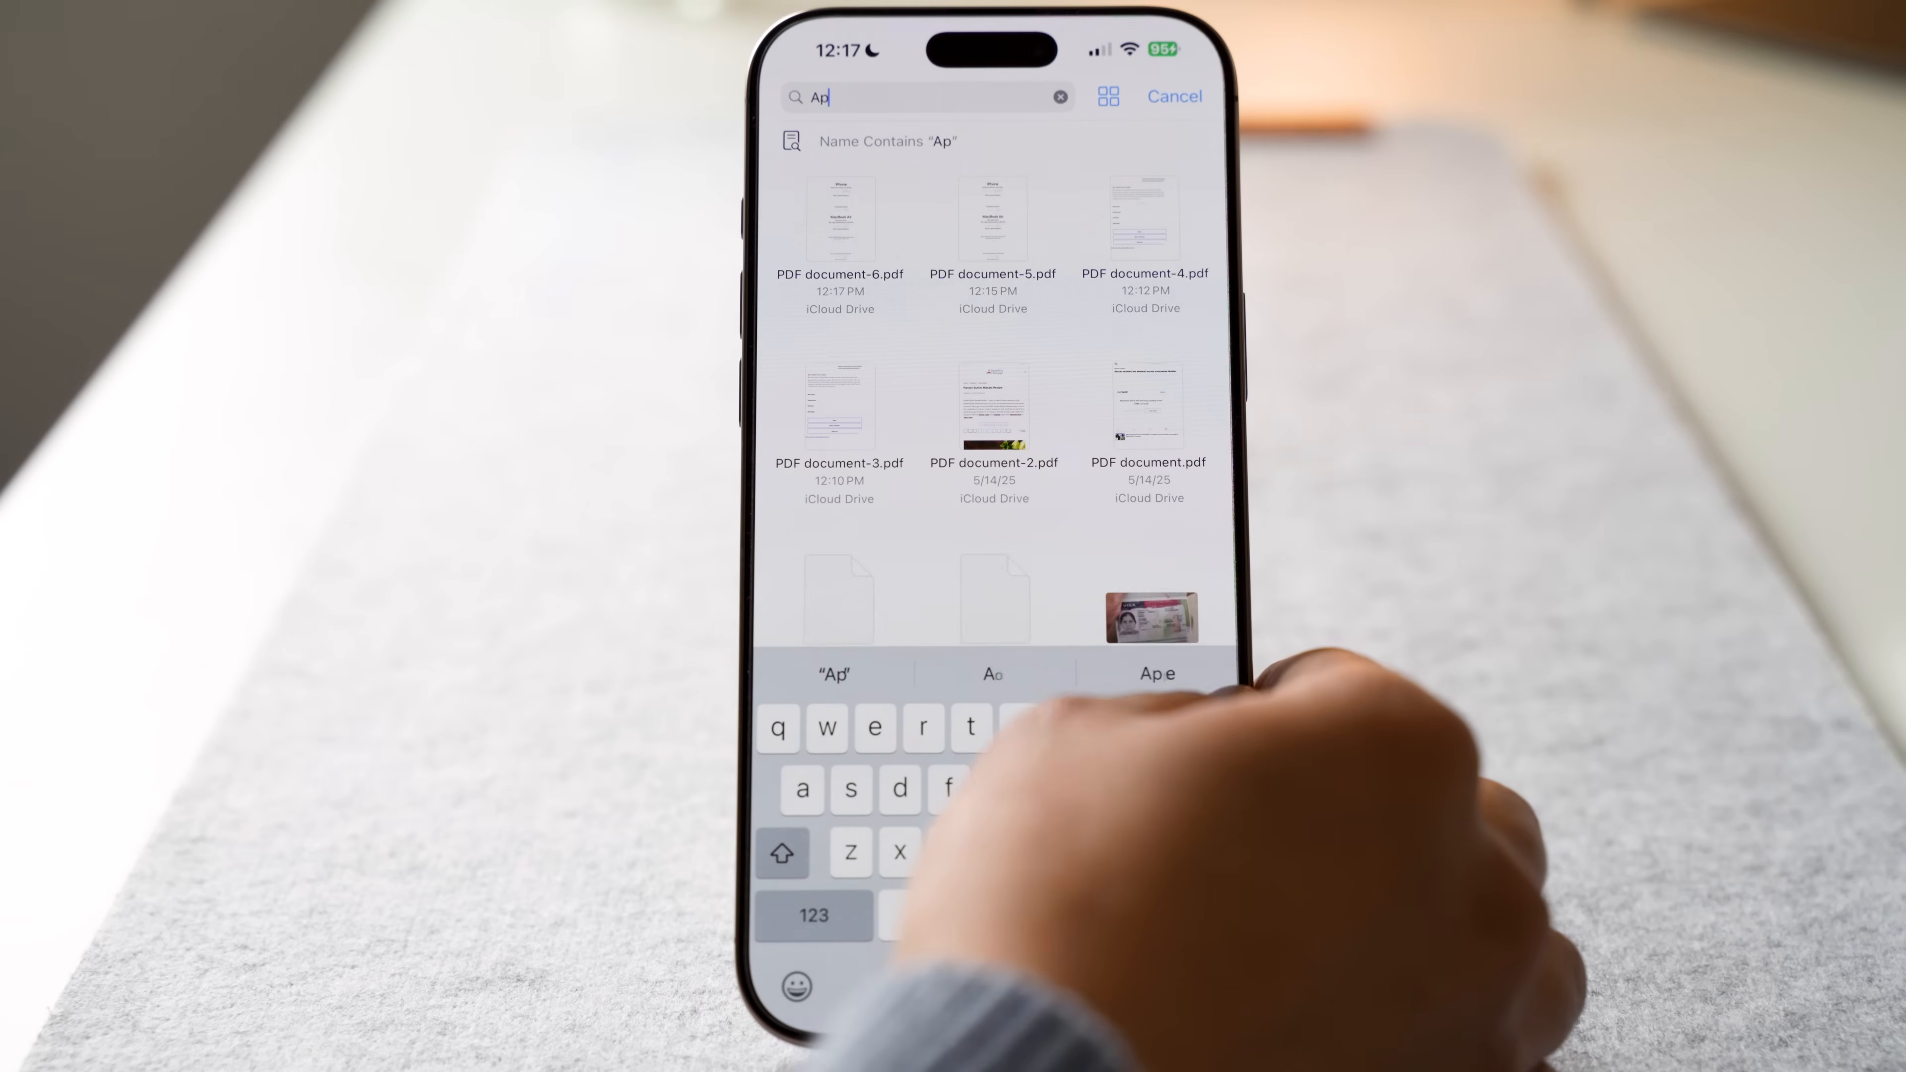
pyautogui.write('p')
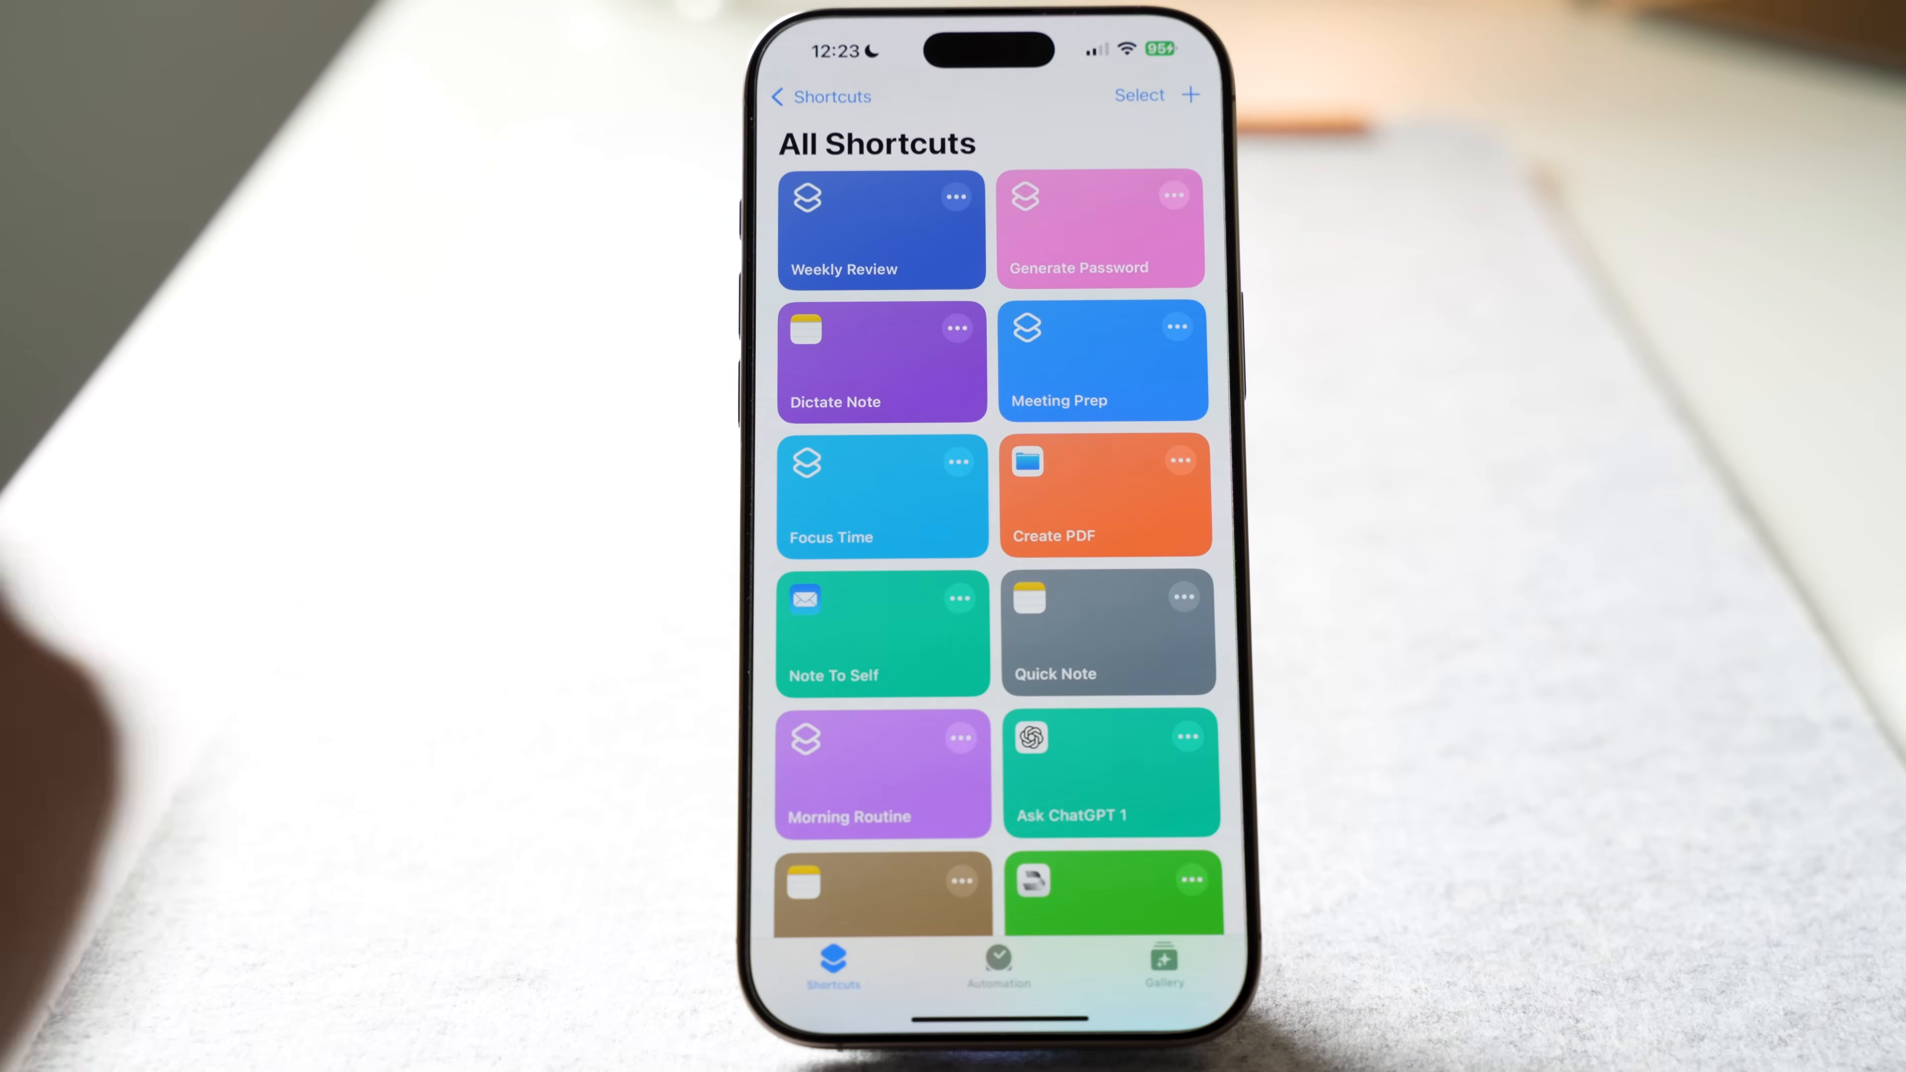
# Step: View Create PDF's actions from receiving URLs to saving the PDF, then return to the home screen
pyautogui.click(1104, 494)
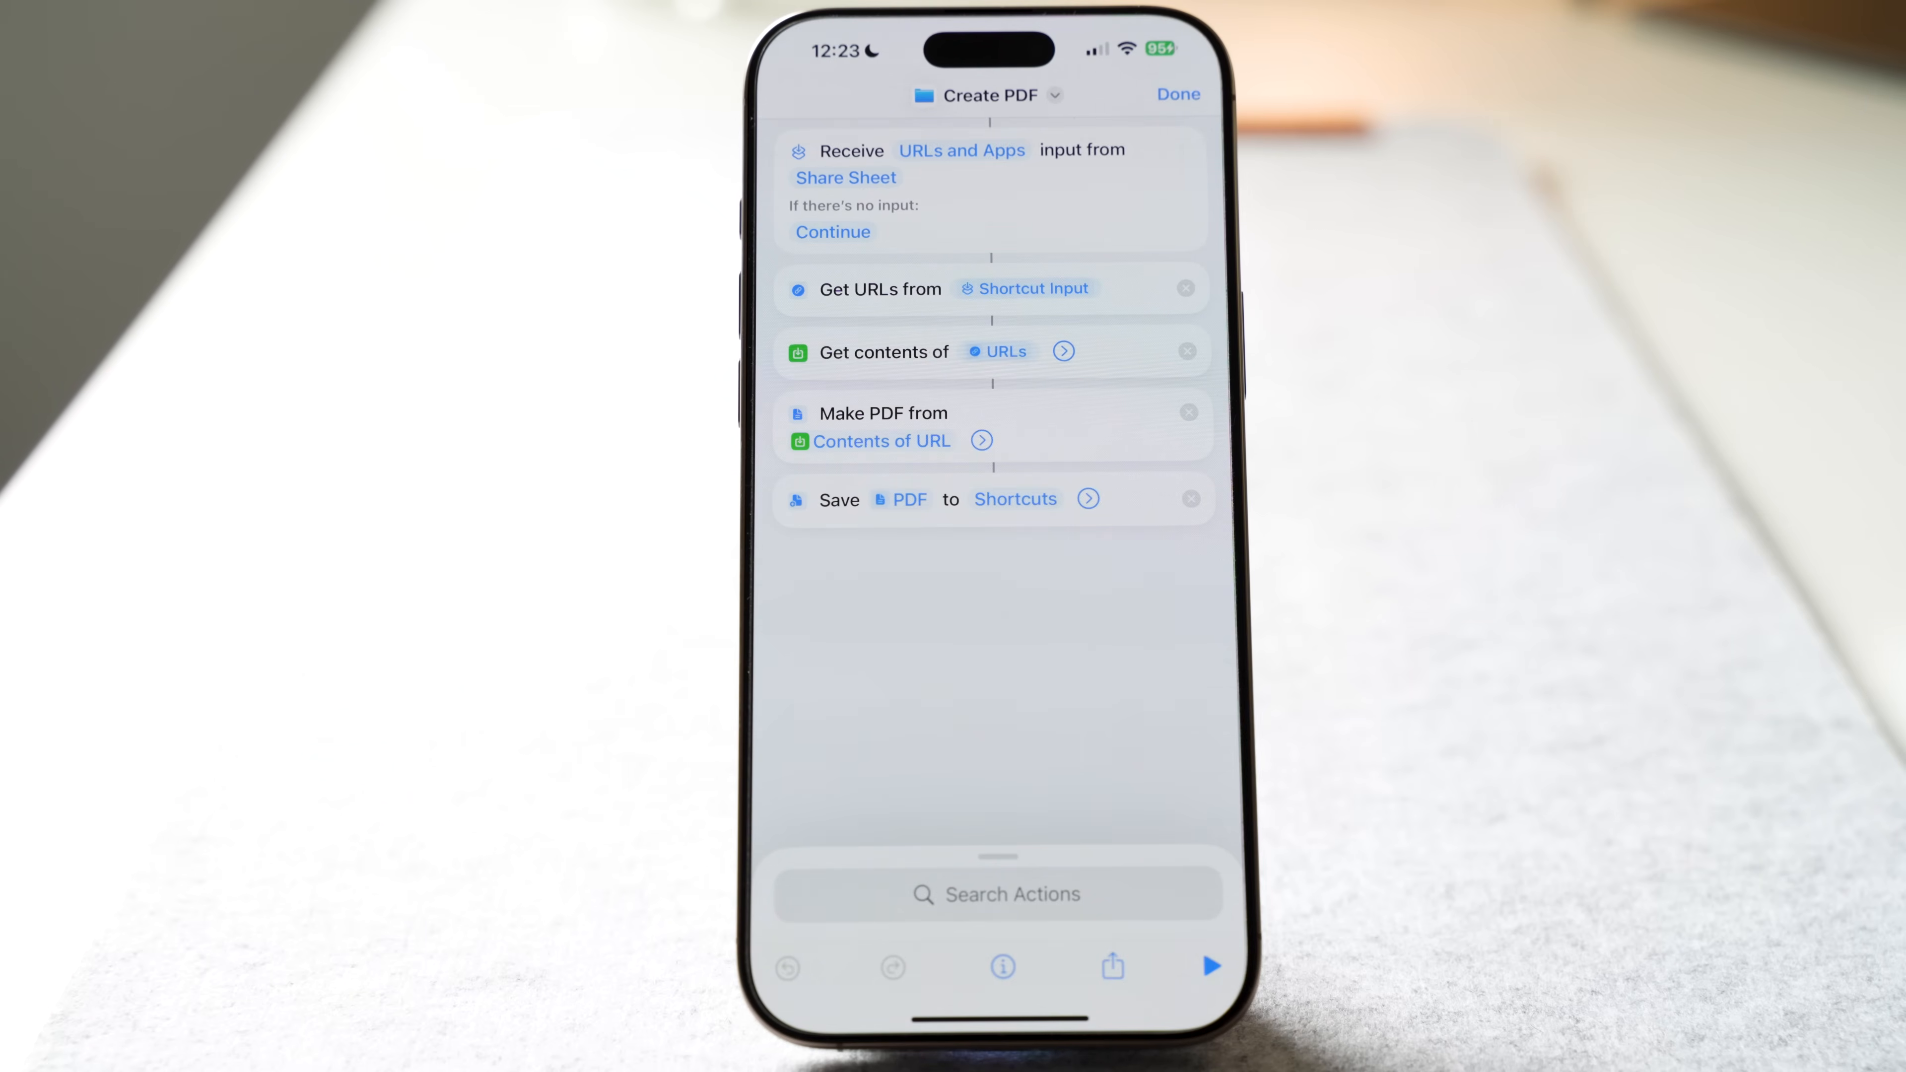
pyautogui.click(1175, 95)
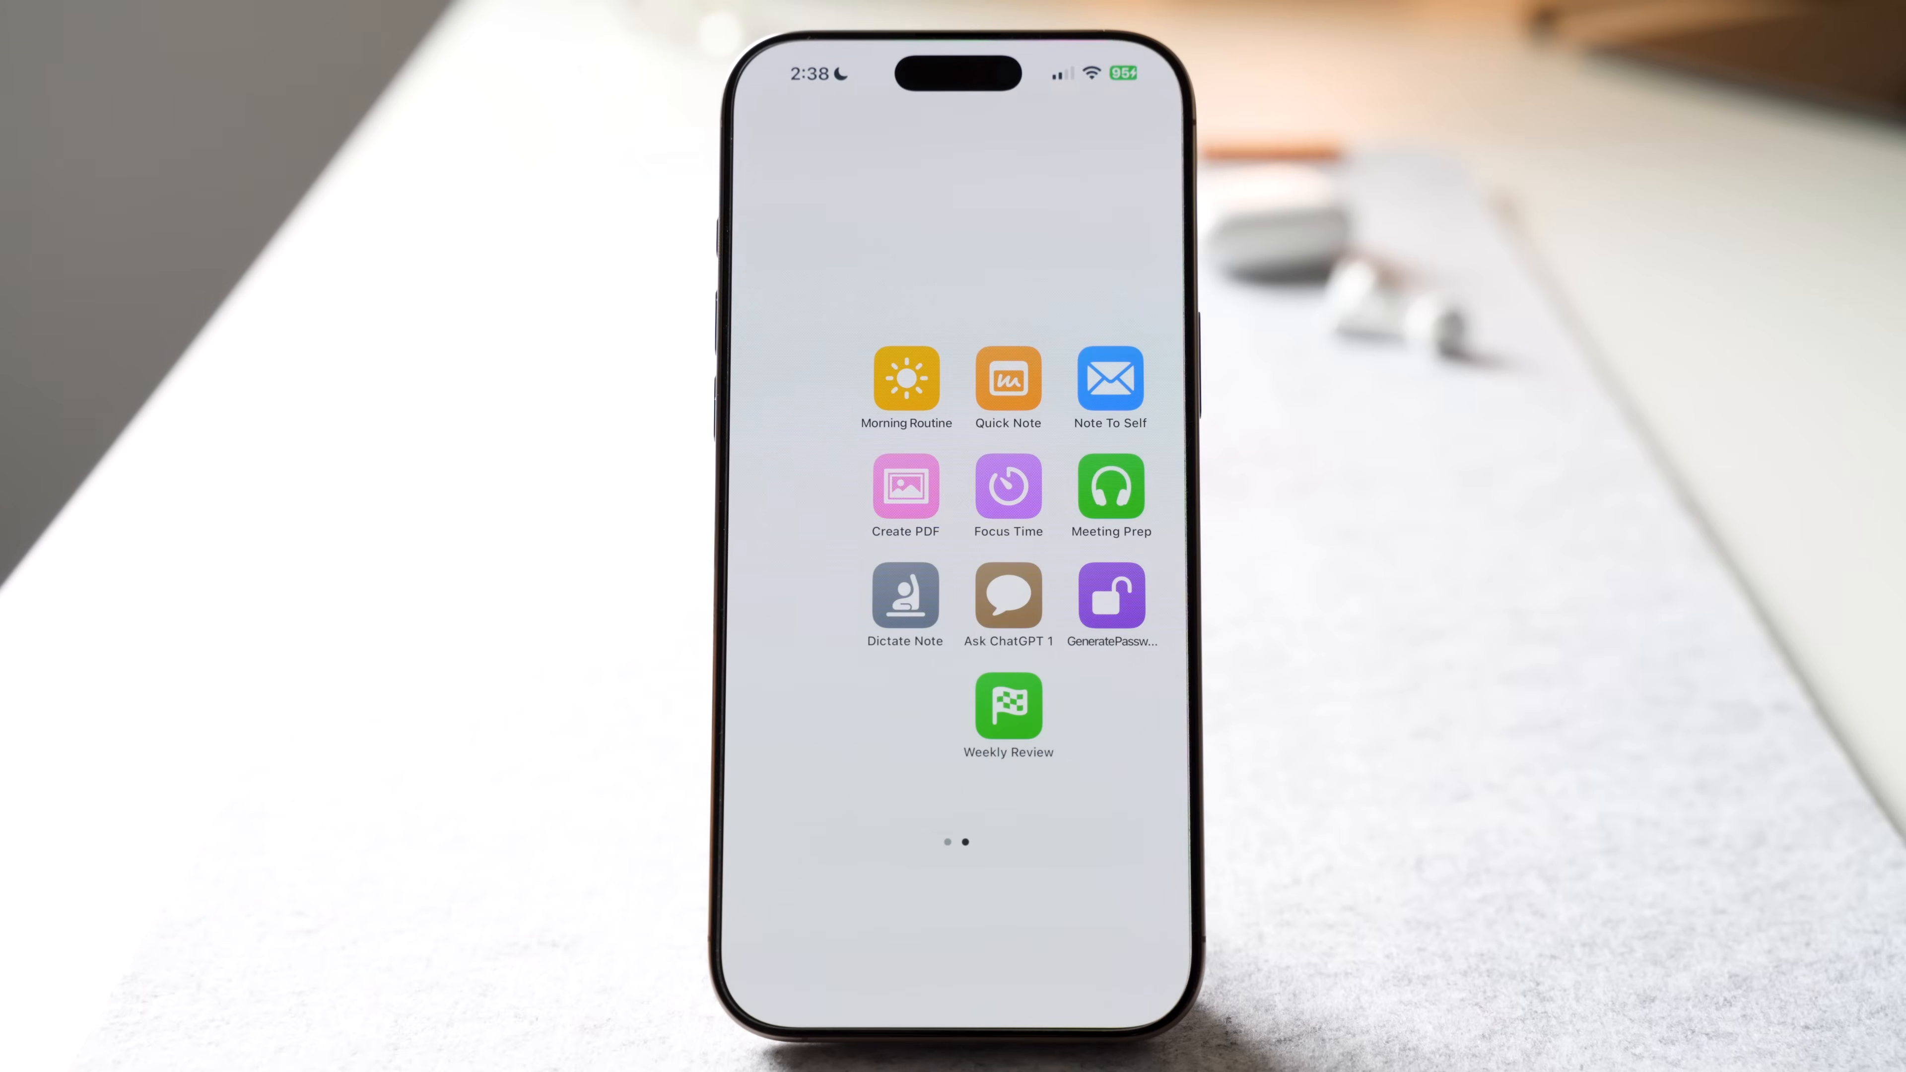
# Step: Run Focus Time from the home screen and confirm the minutes-to-focus prompt
pyautogui.click(1008, 488)
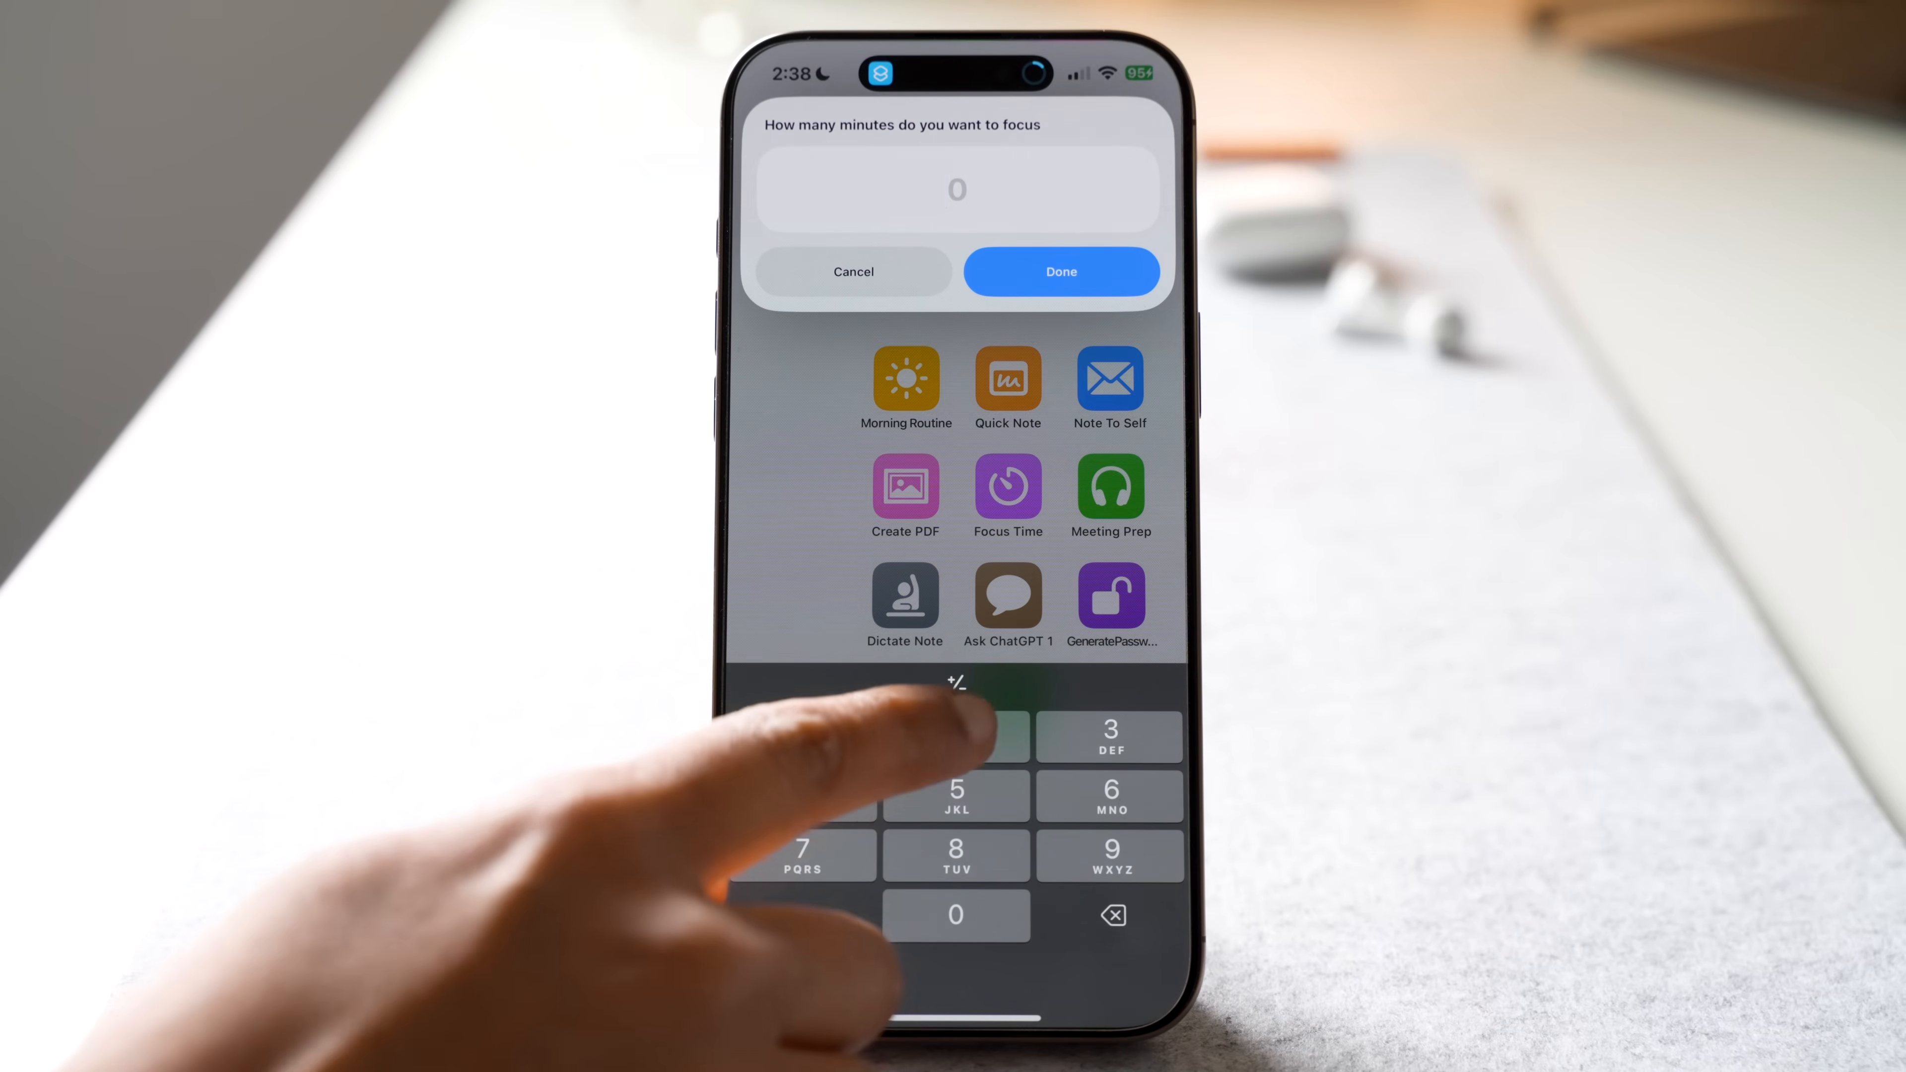
pyautogui.click(852, 271)
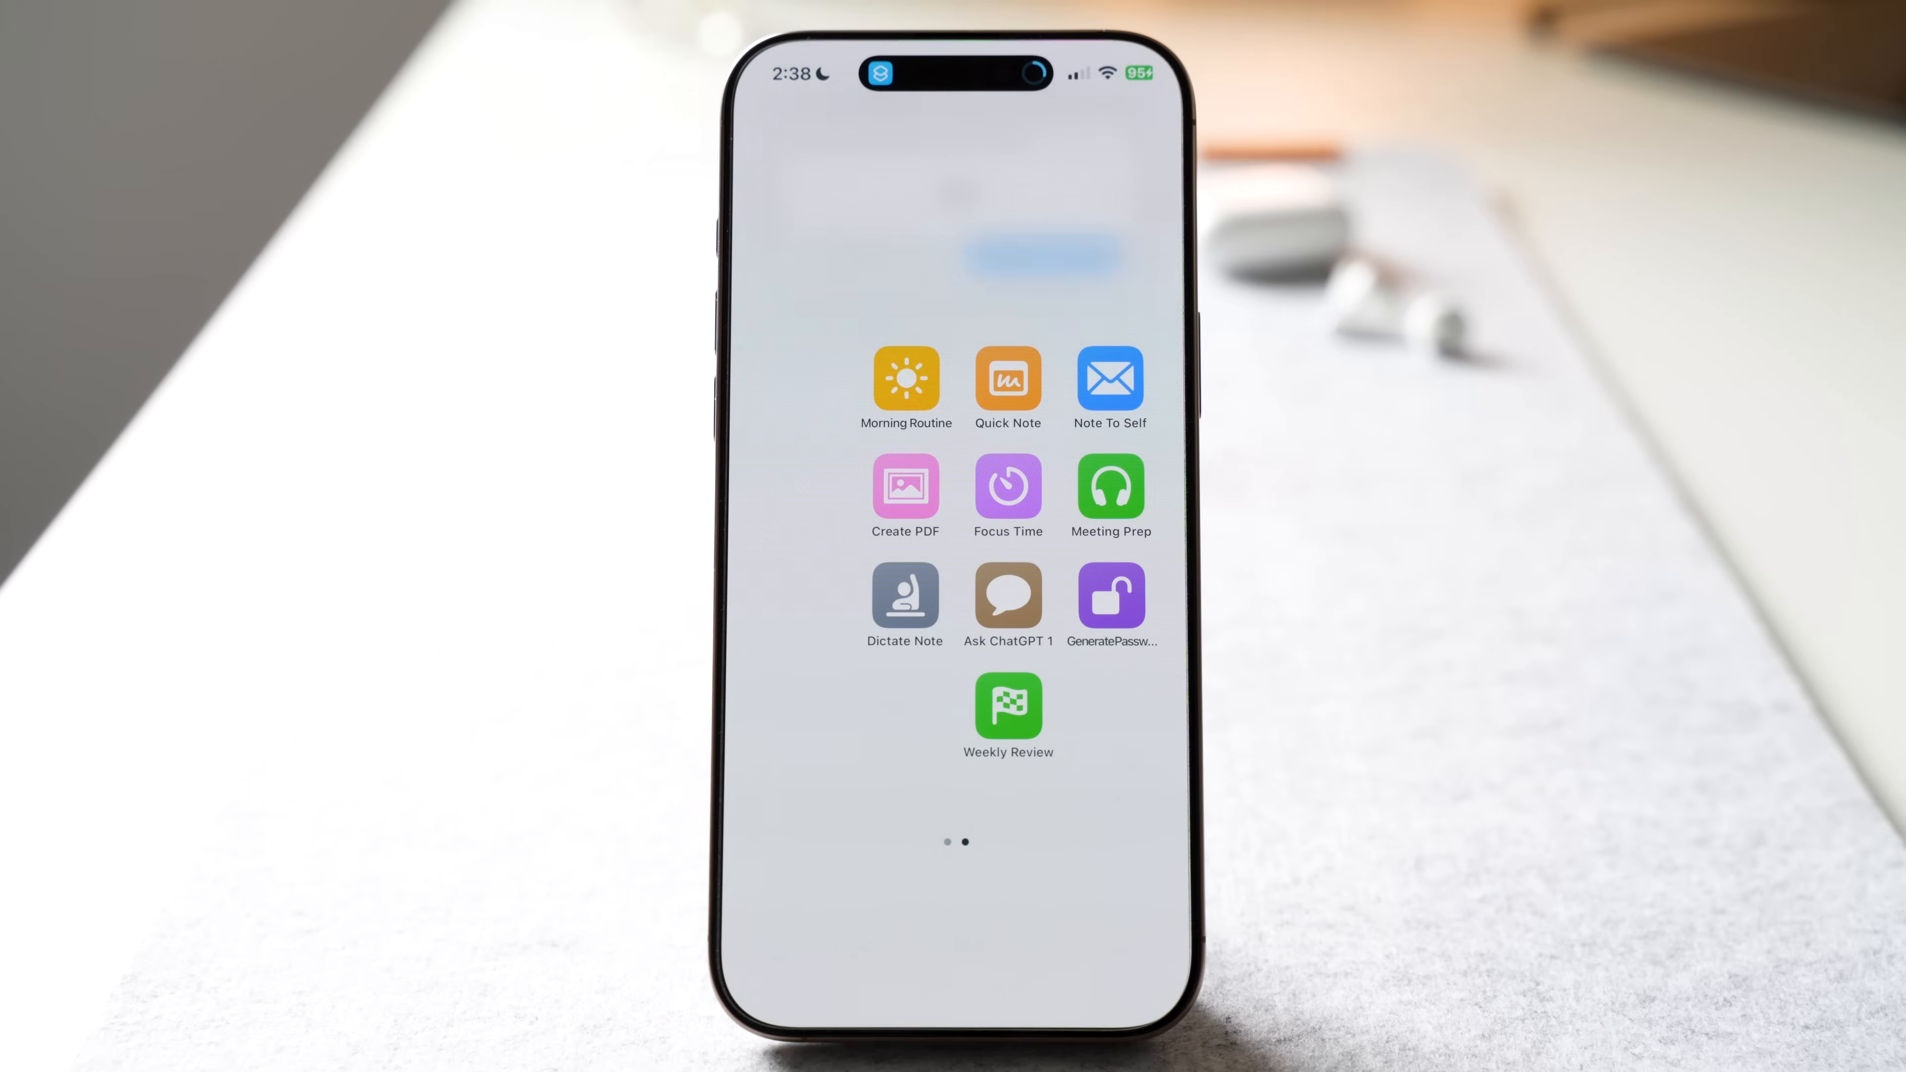